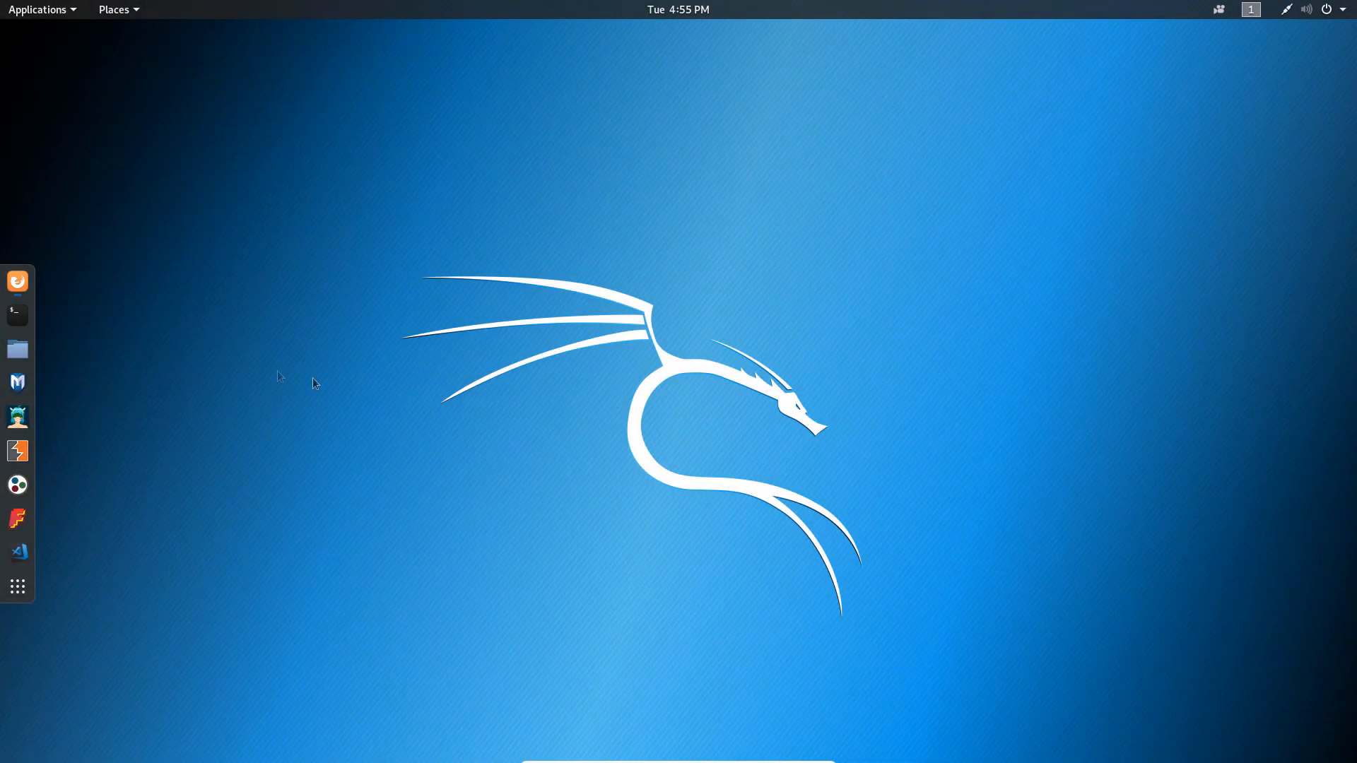
Step: Open a maximized terminal window and check for an existing Node version with node -v
{"action": "left_click", "coordinate": [17, 313]}
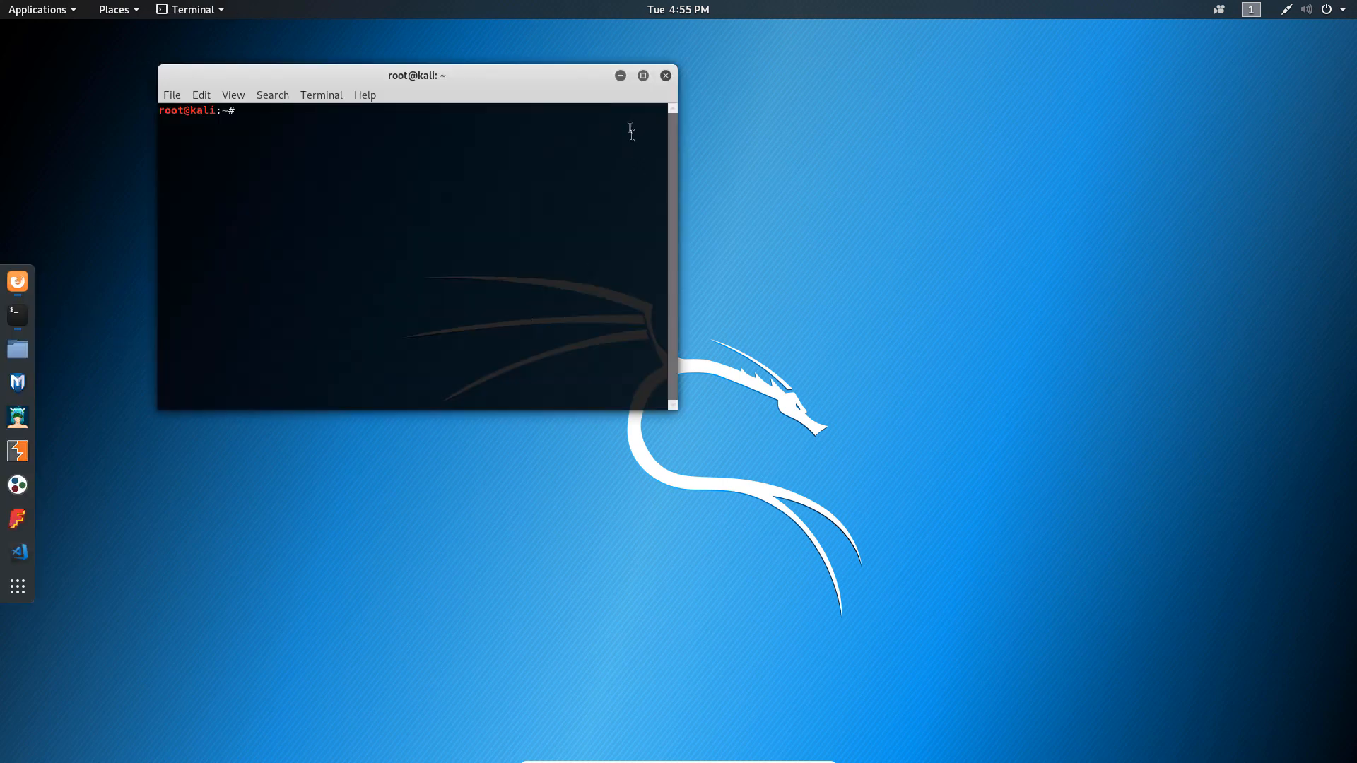
{"action": "left_click", "coordinate": [642, 76]}
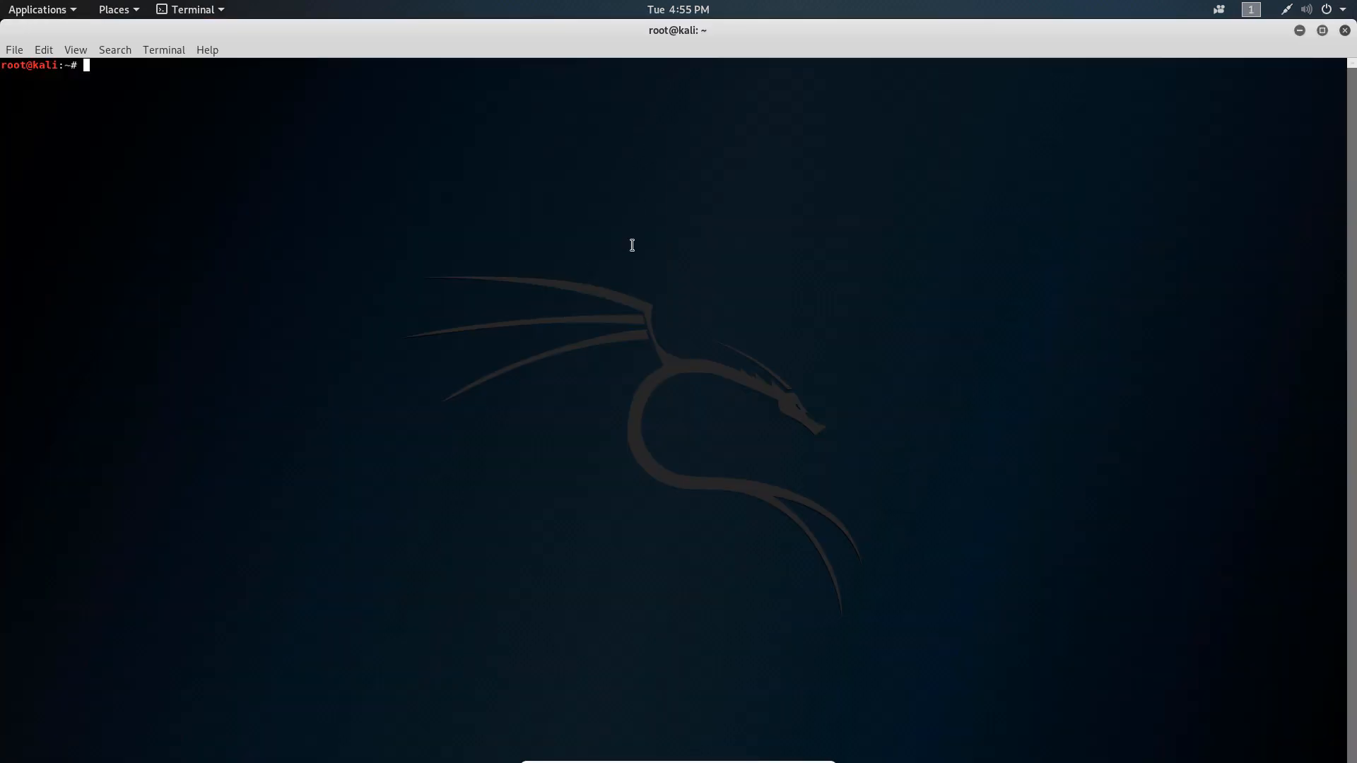
{"action": "type", "text": "node -v"}
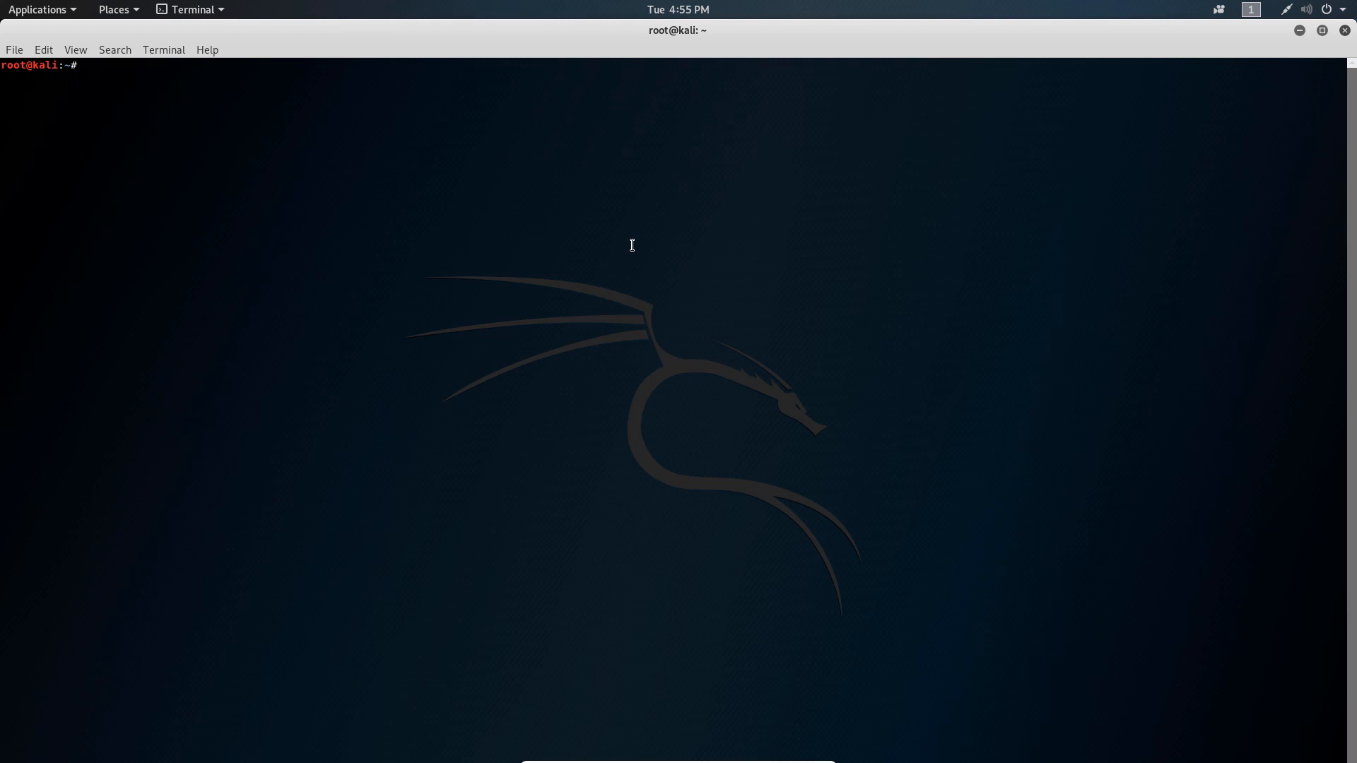
Step: Install python, g++, make, checkinstall and fakeroot with apt-get, then clear the screen
{"action": "type", "text": "sudo apt-get install pyth"}
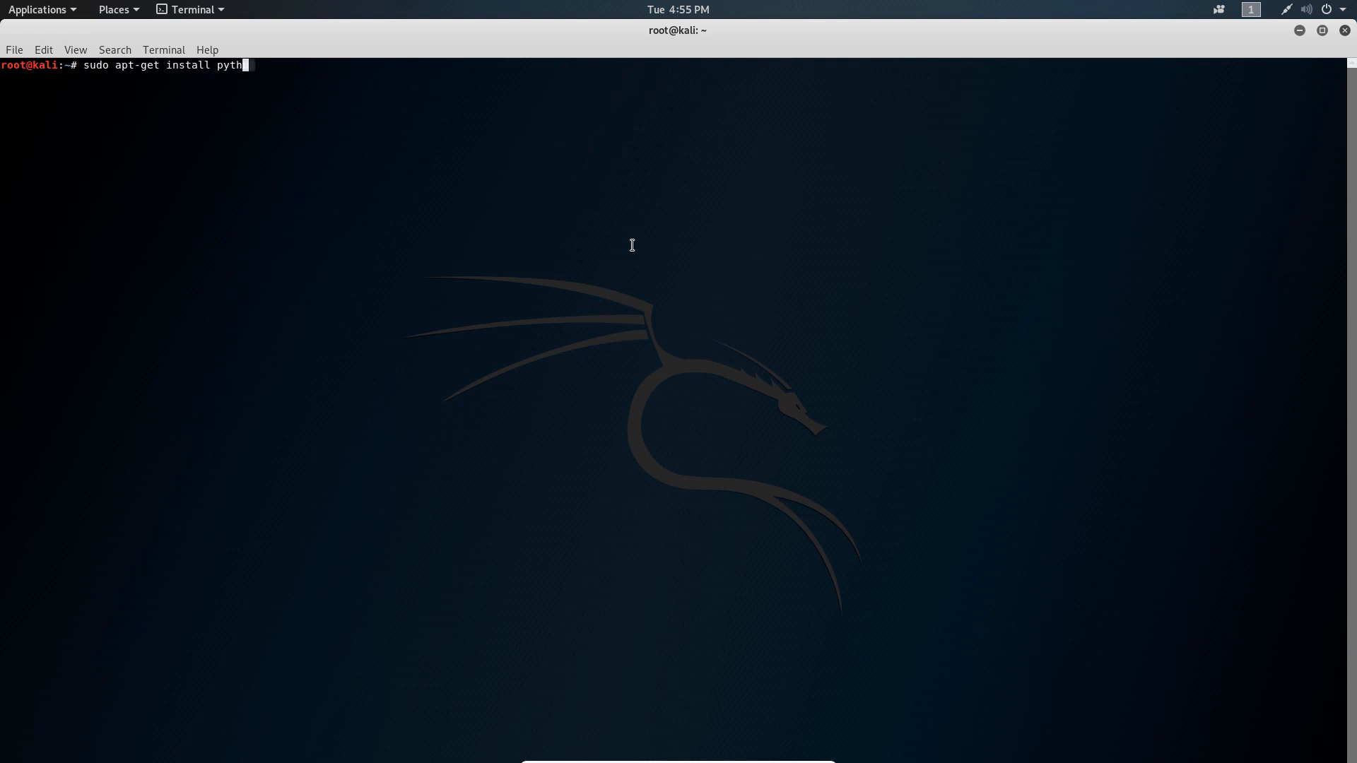
{"action": "type", "text": "on g++ make checkinstall fakeroot"}
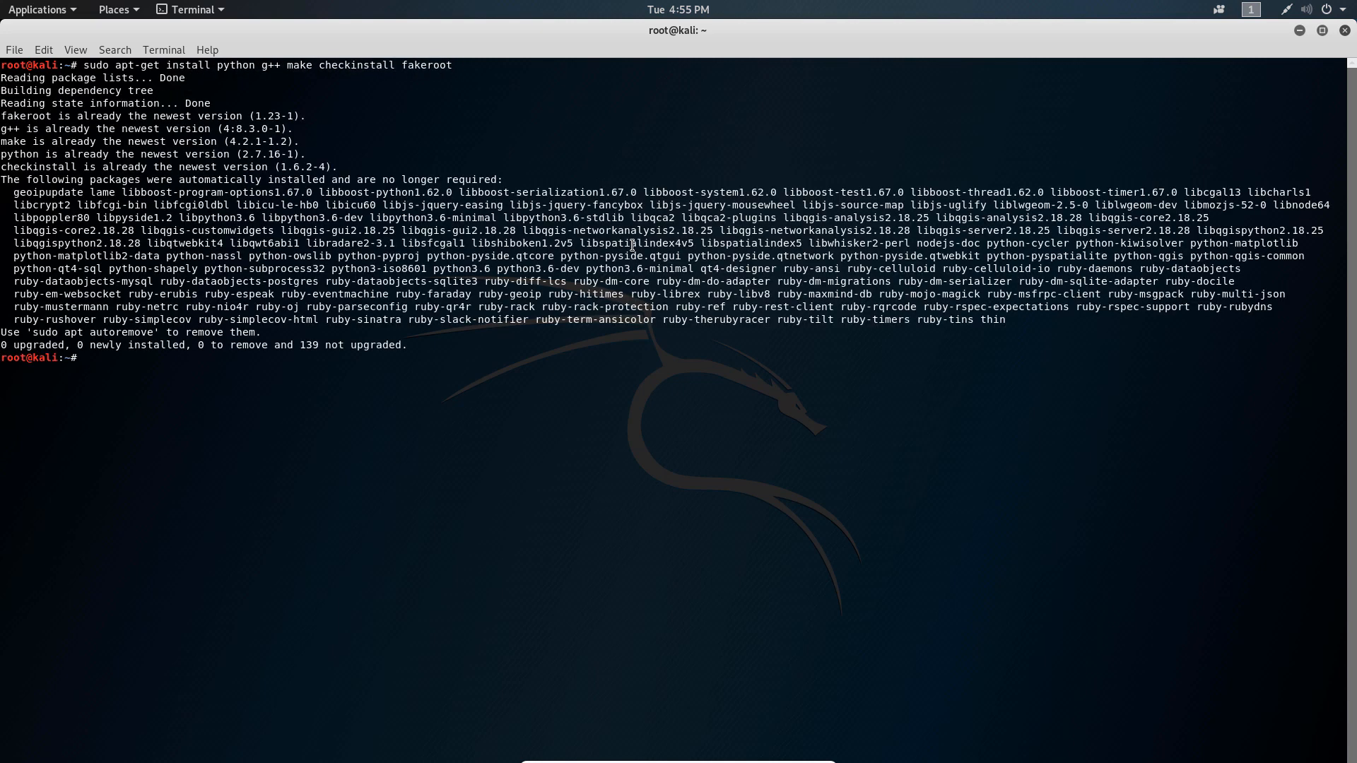
{"action": "type", "text": "cle"}
{"action": "type", "text": "src="}
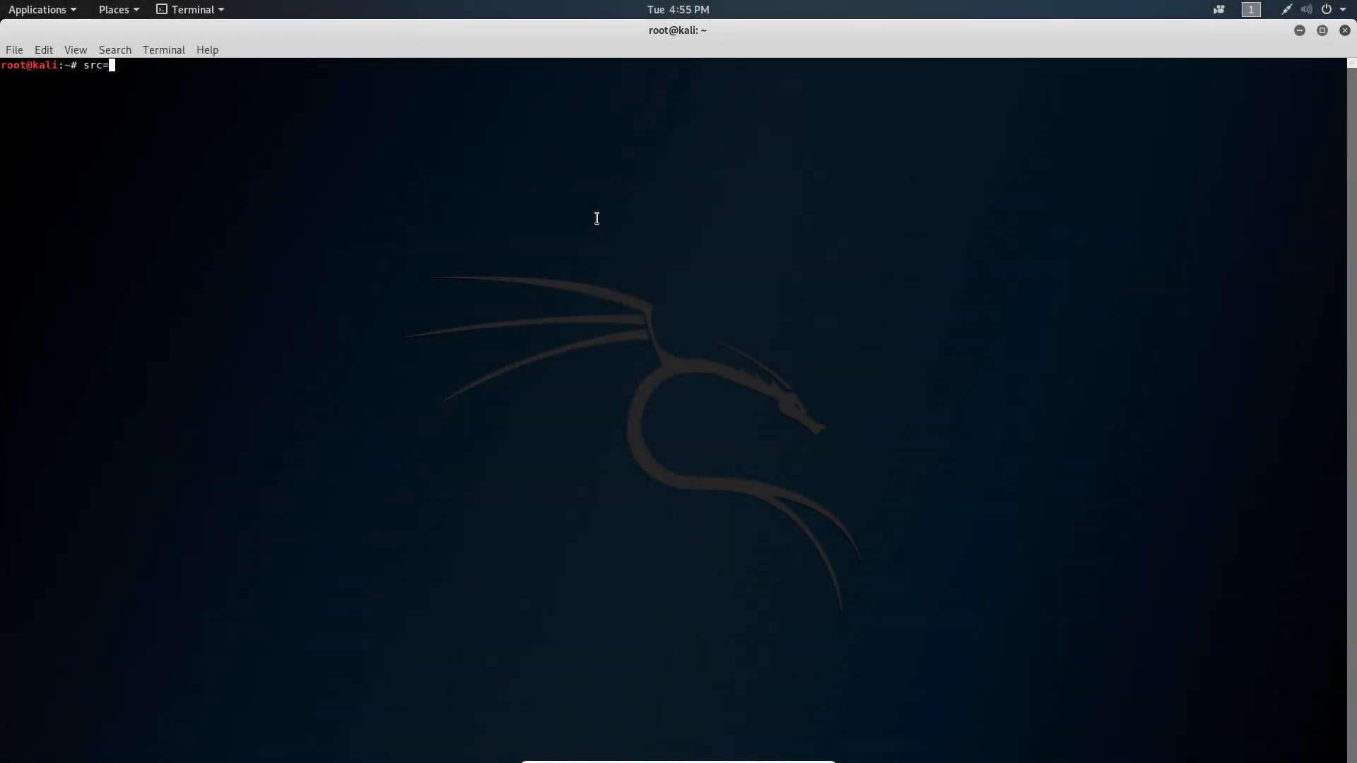
Step: Create a temporary directory with src=$(mktemp -d) and cd into it
{"action": "type", "text": "$(m"}
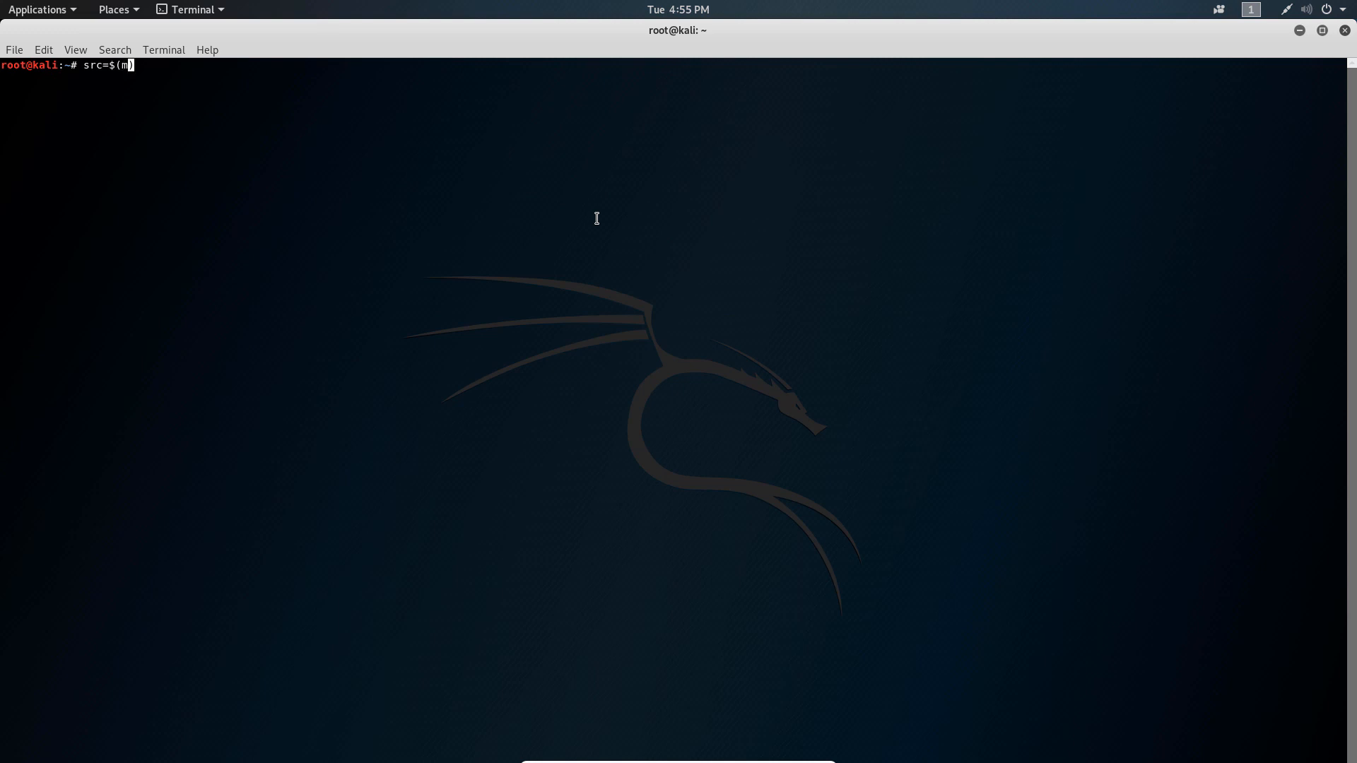
{"action": "type", "text": "ktemp -d)"}
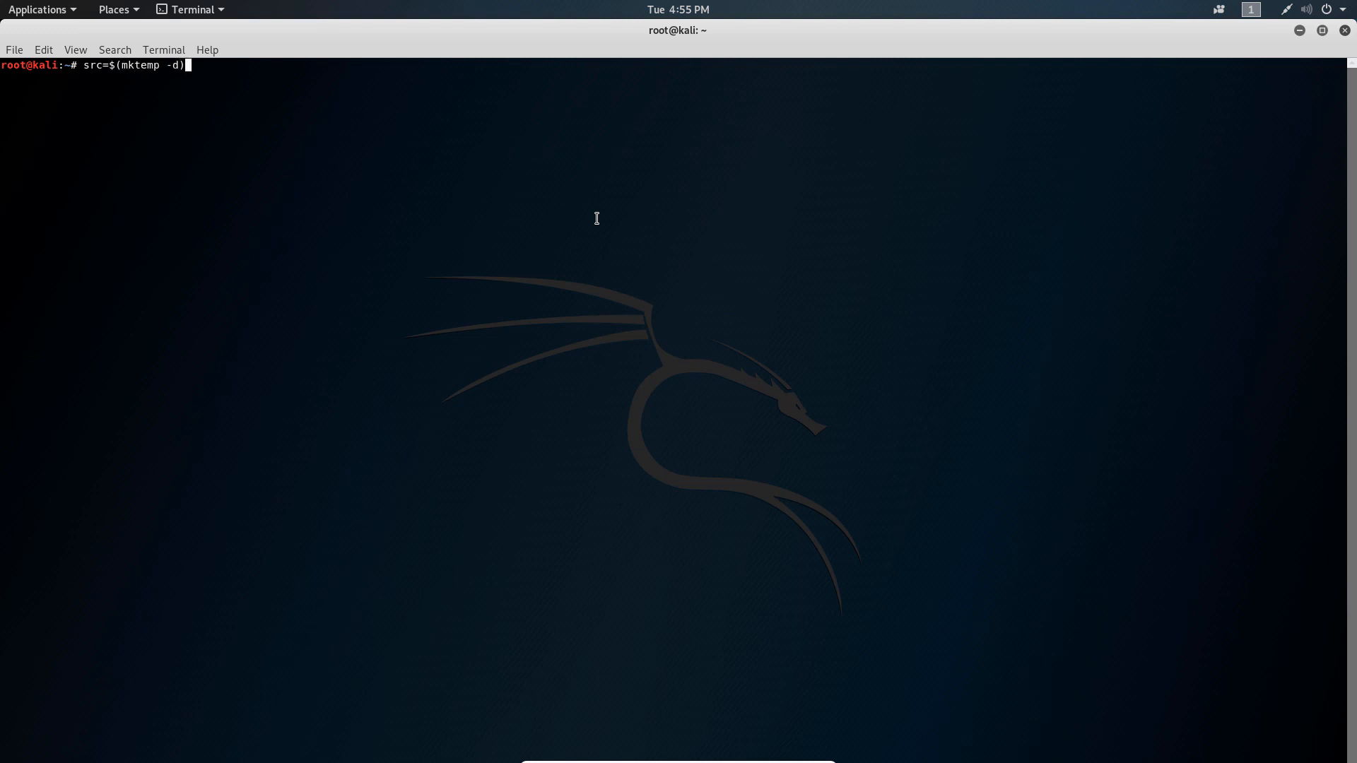
{"action": "type", "text": "&&"}
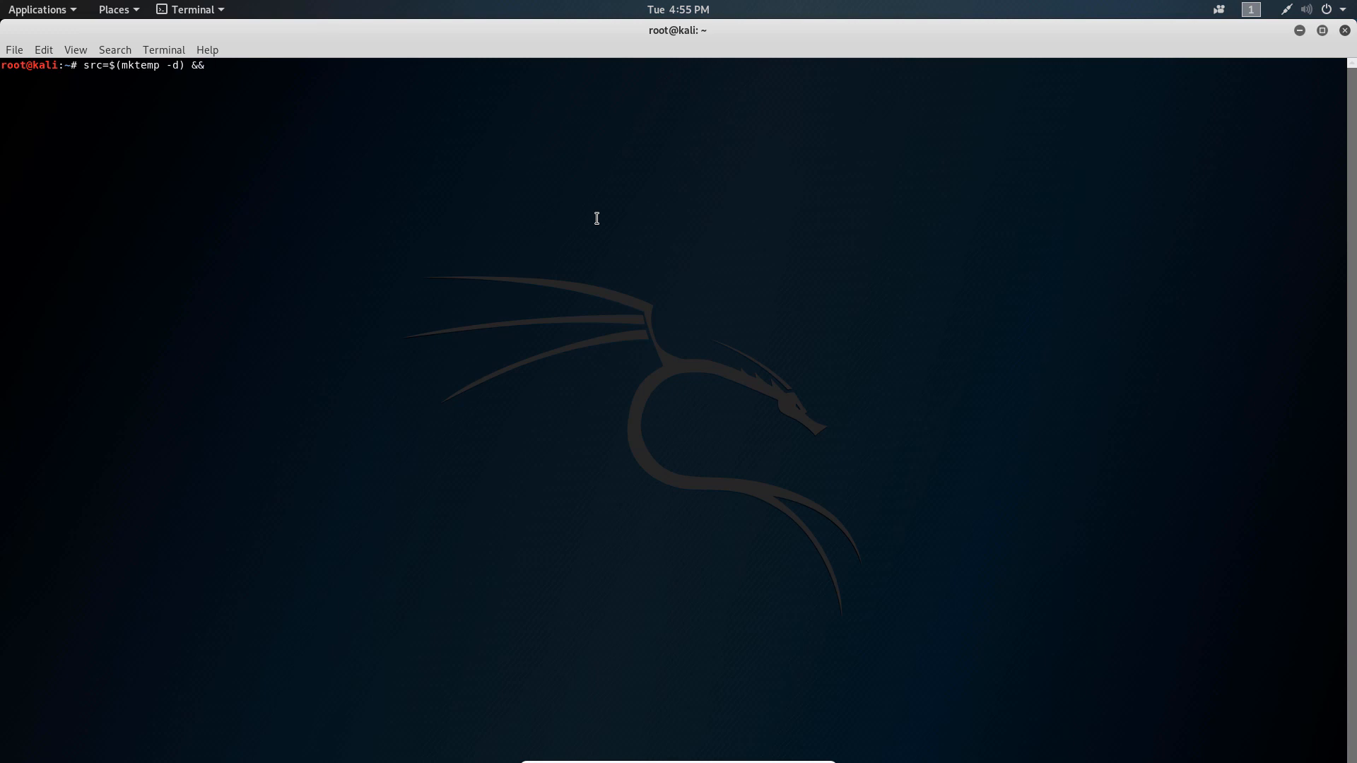
{"action": "type", "text": "cd $src"}
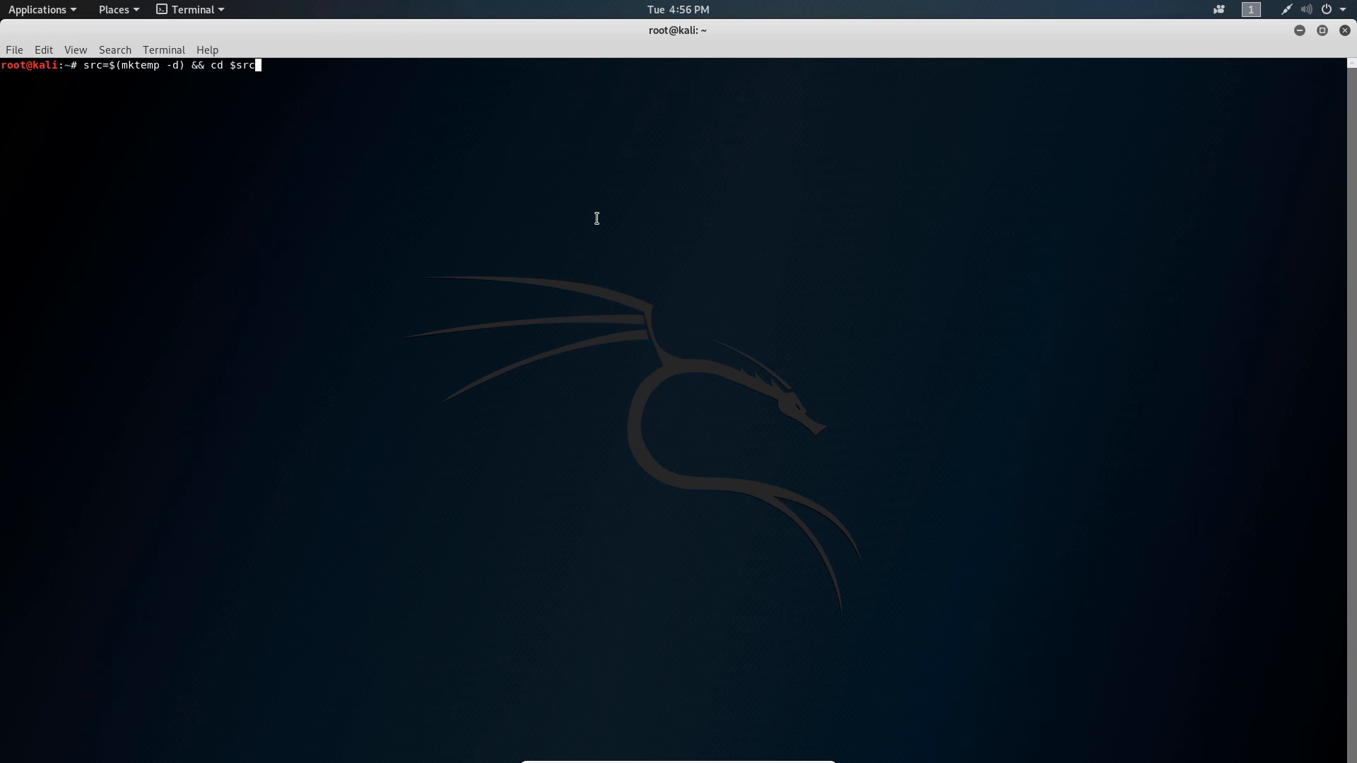
{"action": "key", "text": "Return"}
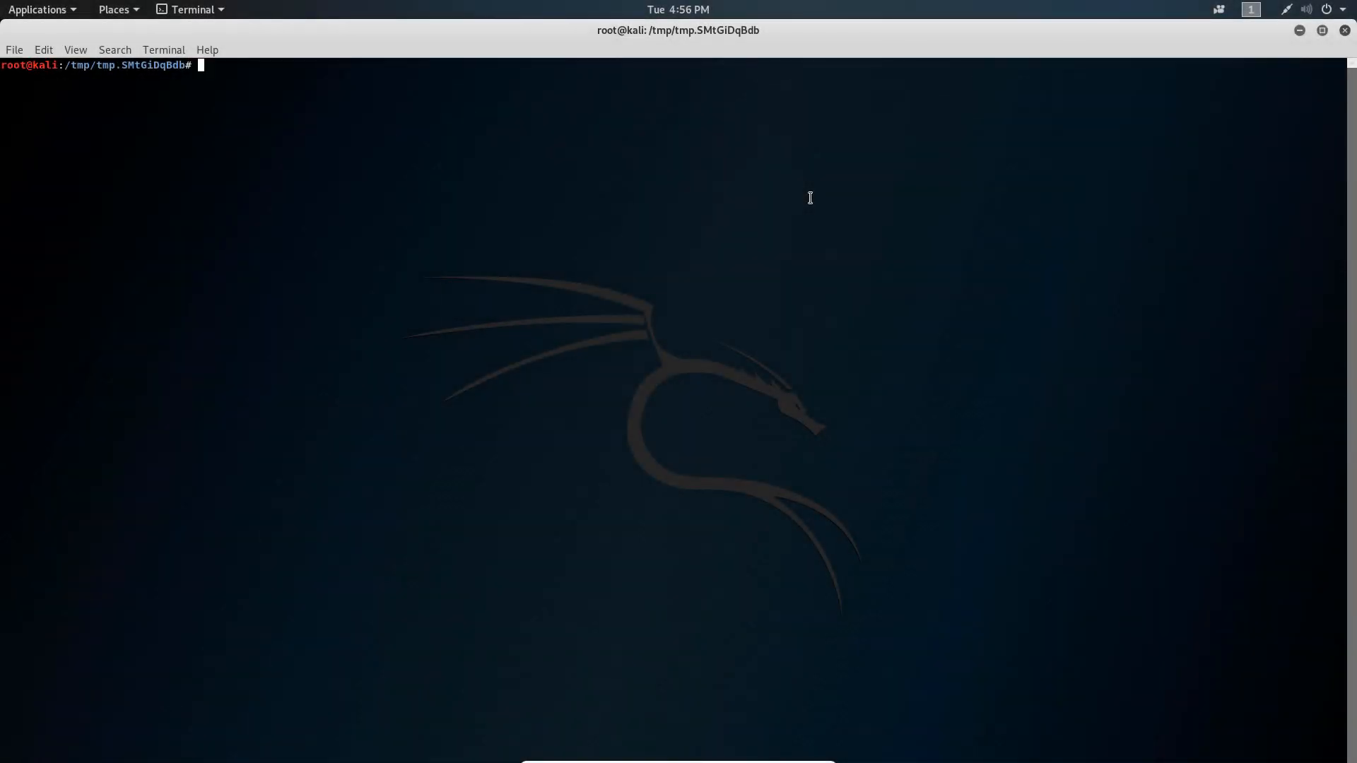
{"action": "type", "text": "wget -N"}
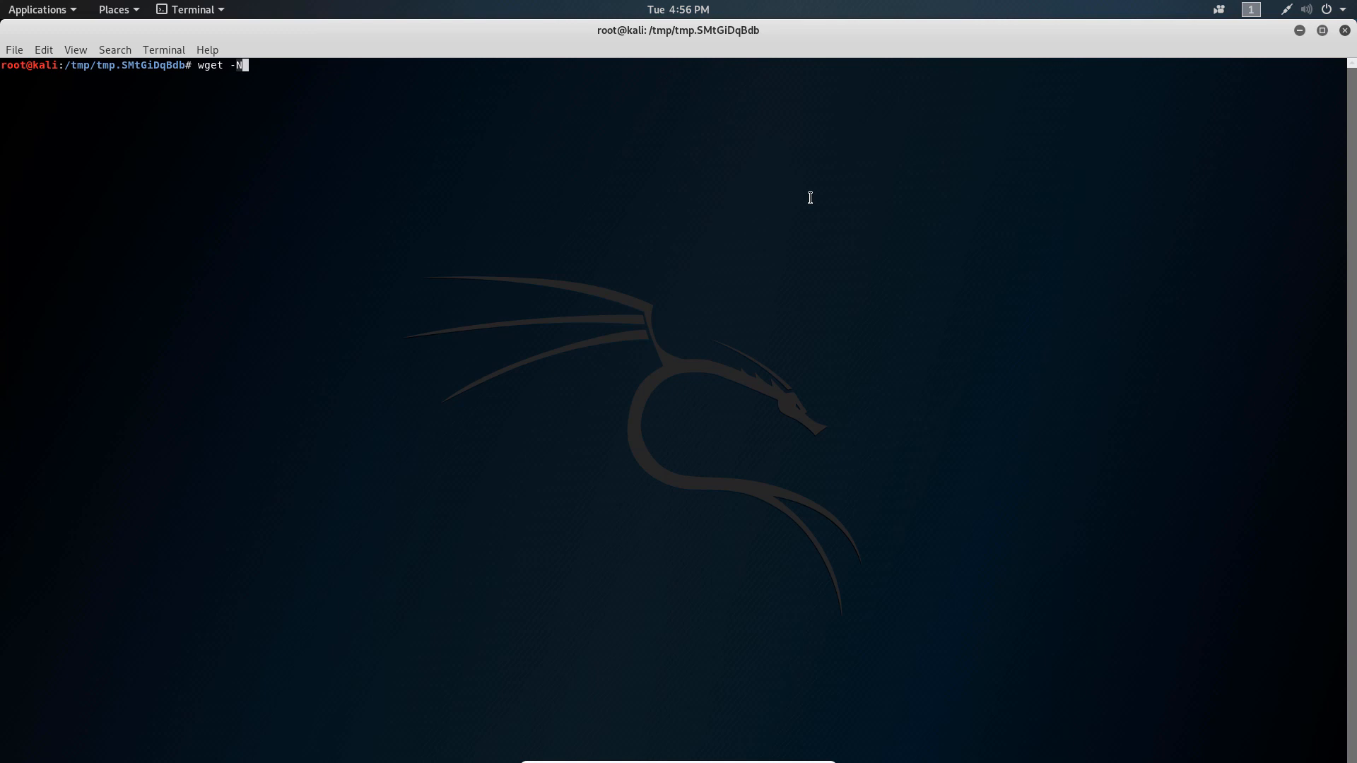
{"action": "type", "text": "http"}
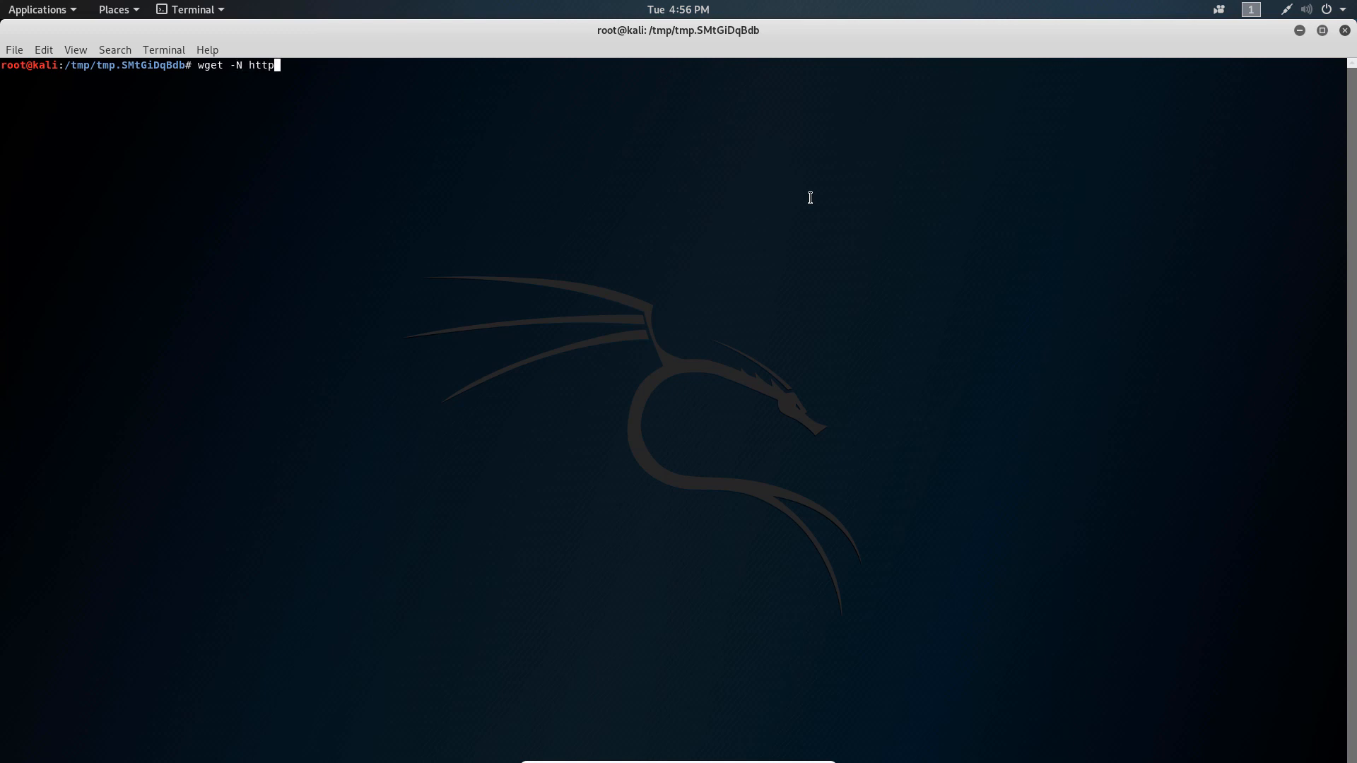
{"action": "type", "text": ":"}
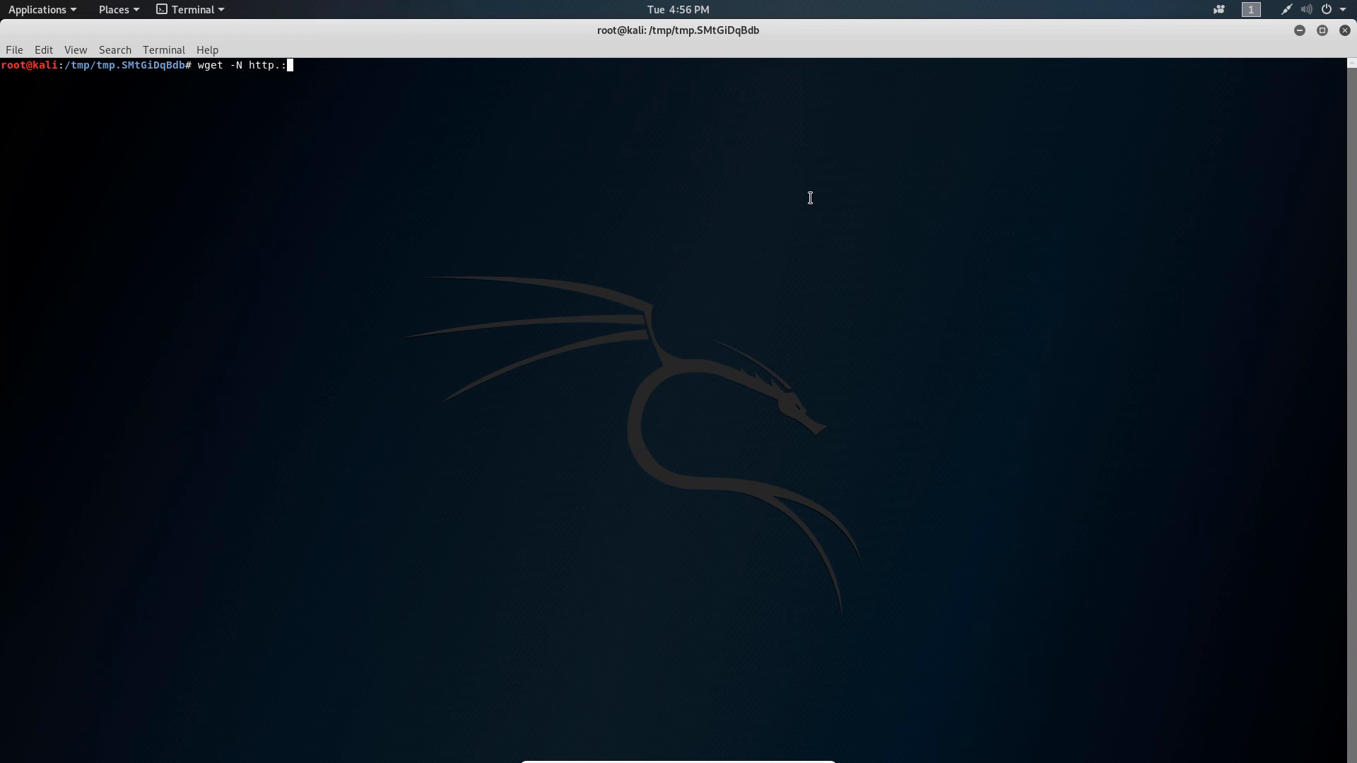
{"action": "type", "text": "//"}
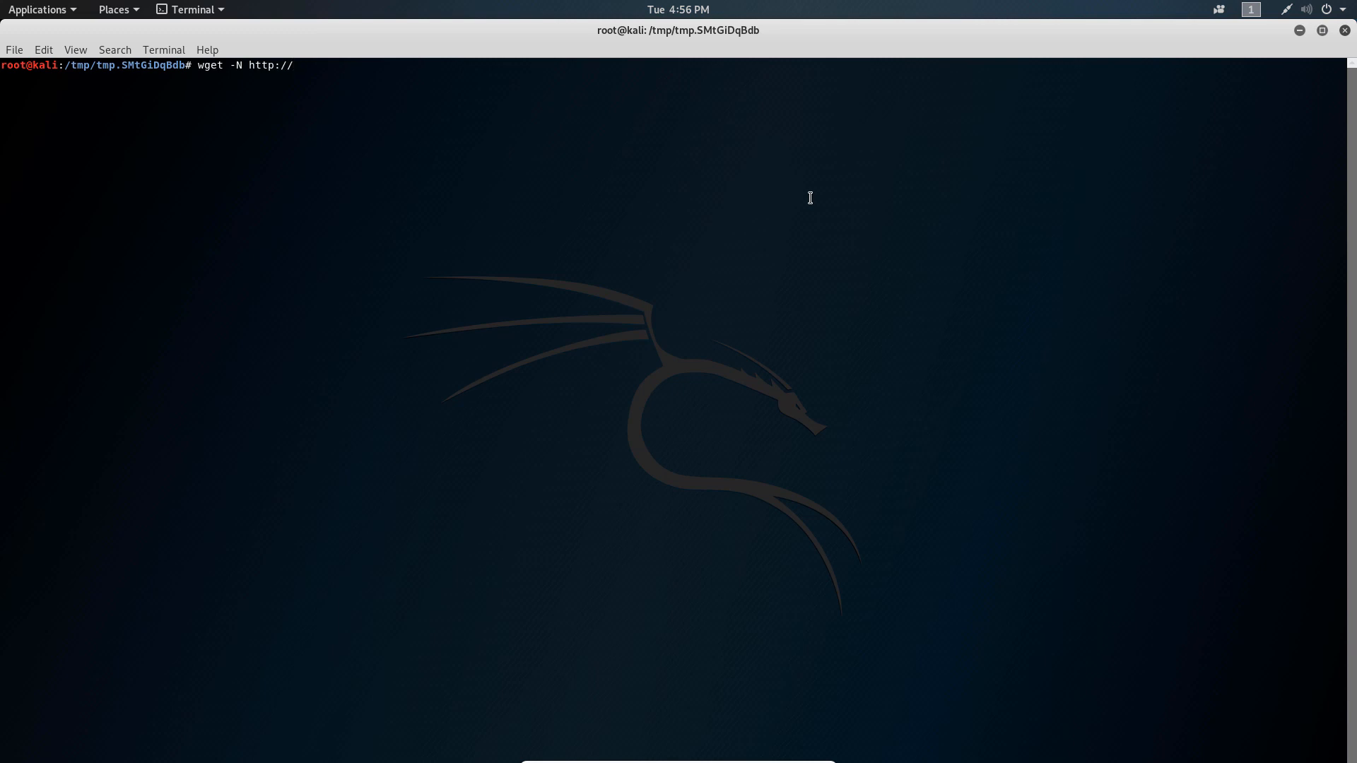
{"action": "type", "text": "node"}
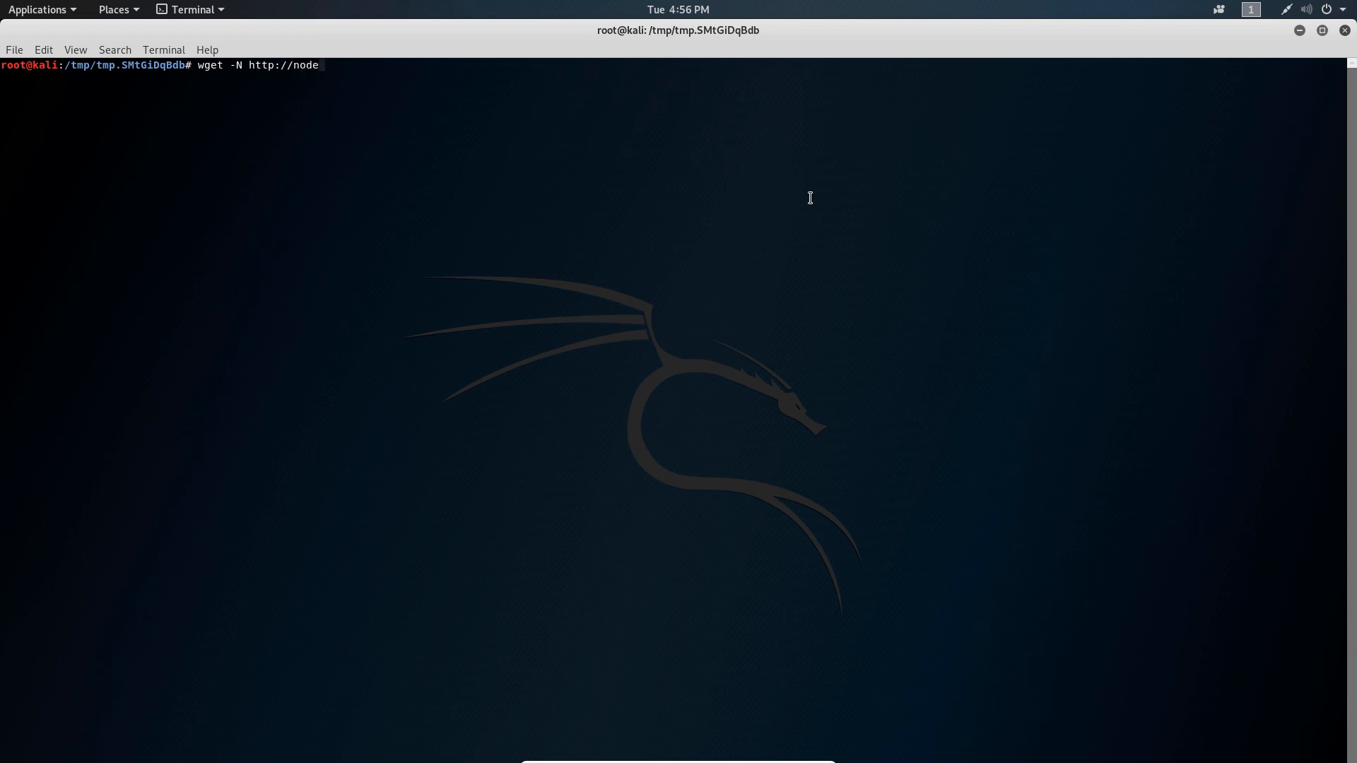
{"action": "type", "text": "js.or"}
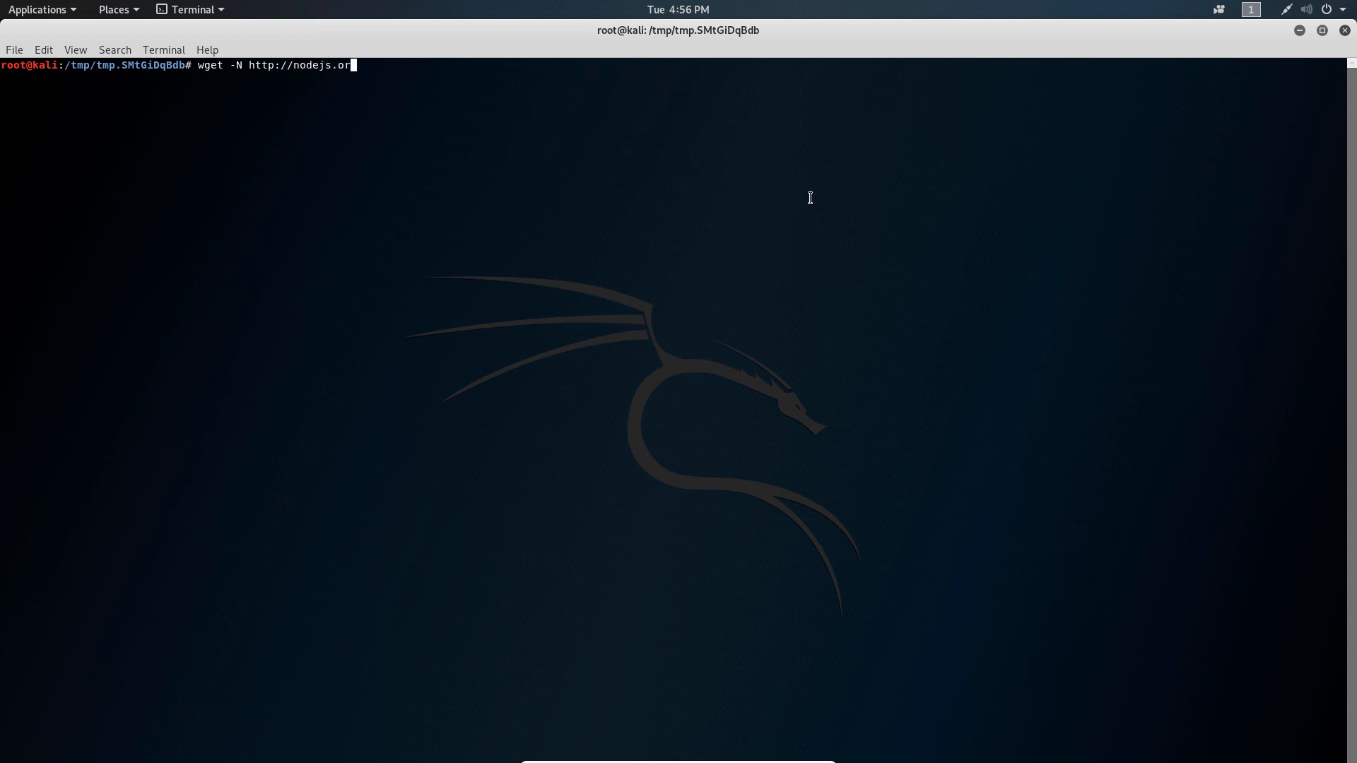
{"action": "type", "text": "g/dist"}
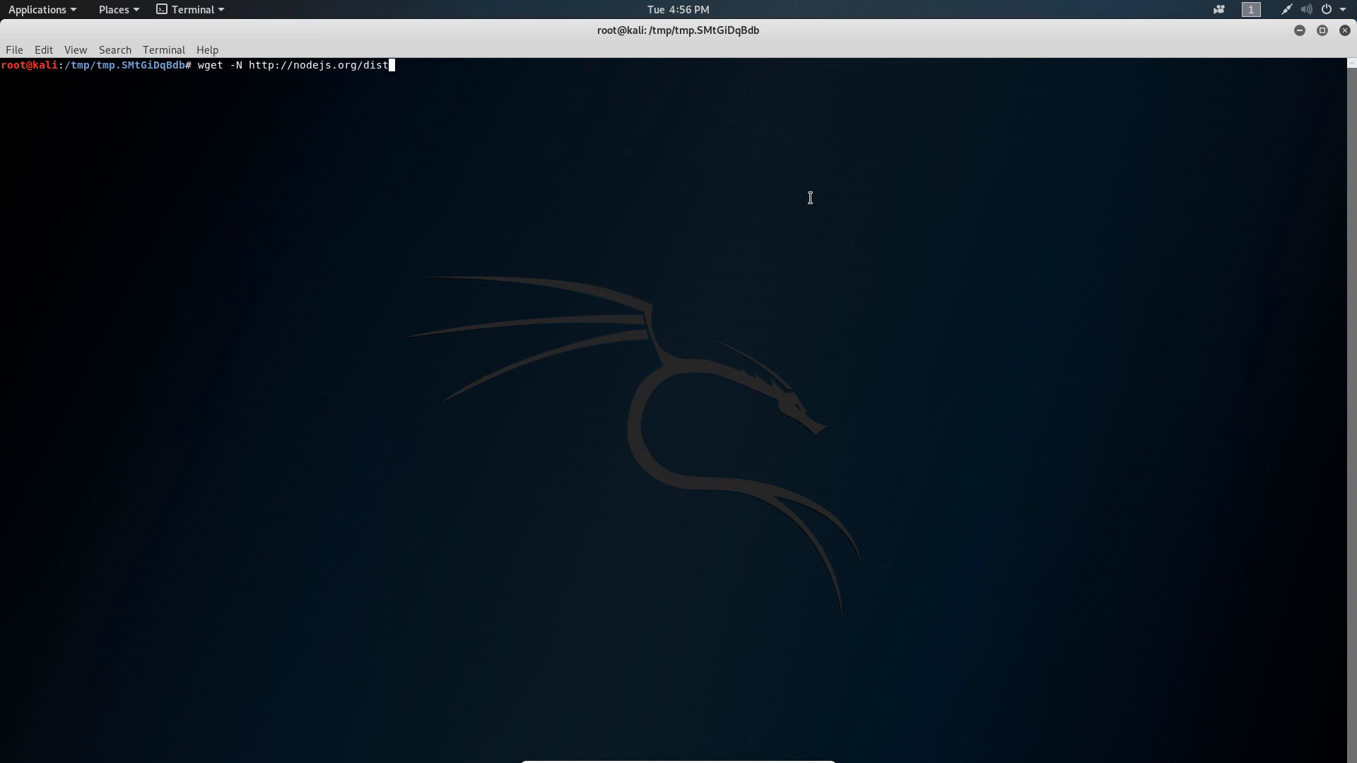
{"action": "type", "text": "node-late"}
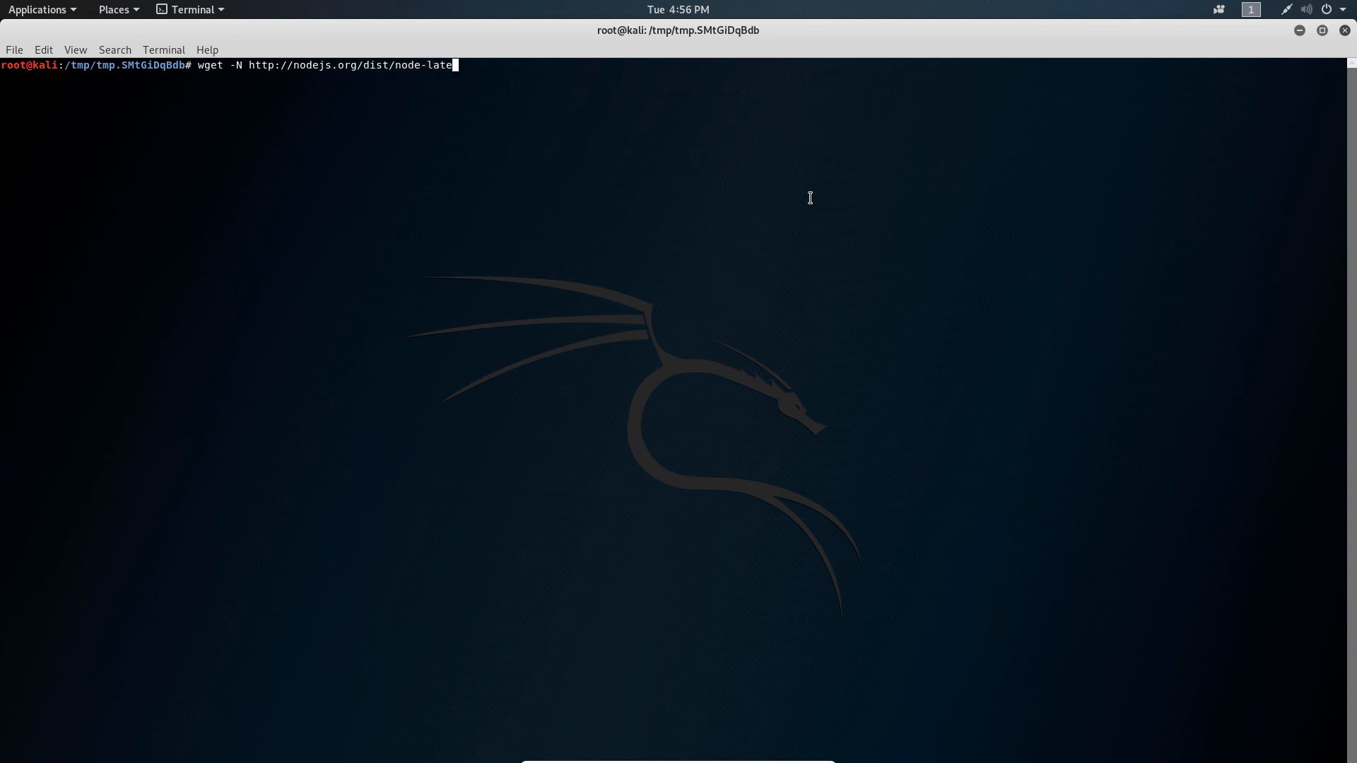
{"action": "type", "text": "st.tar.gz"}
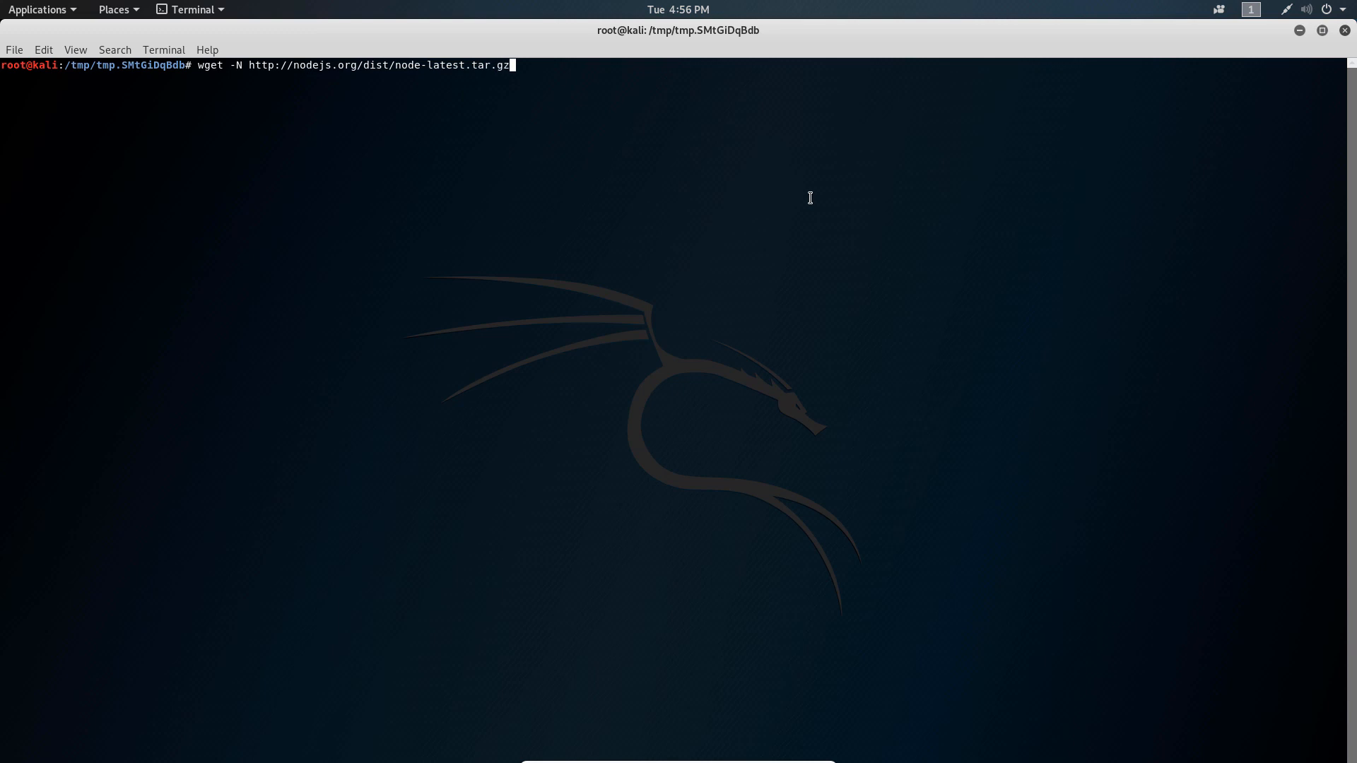
{"action": "key", "text": "Return"}
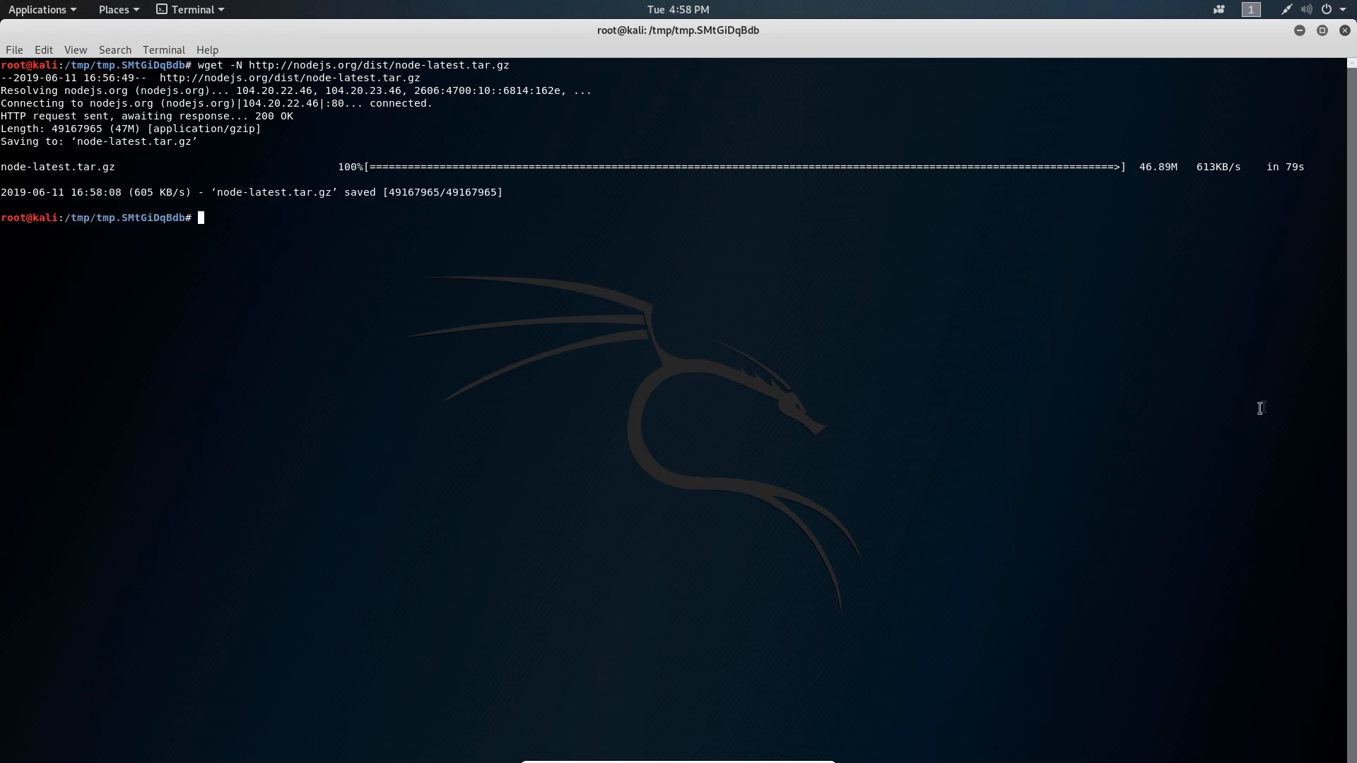
{"action": "type", "text": "co"}
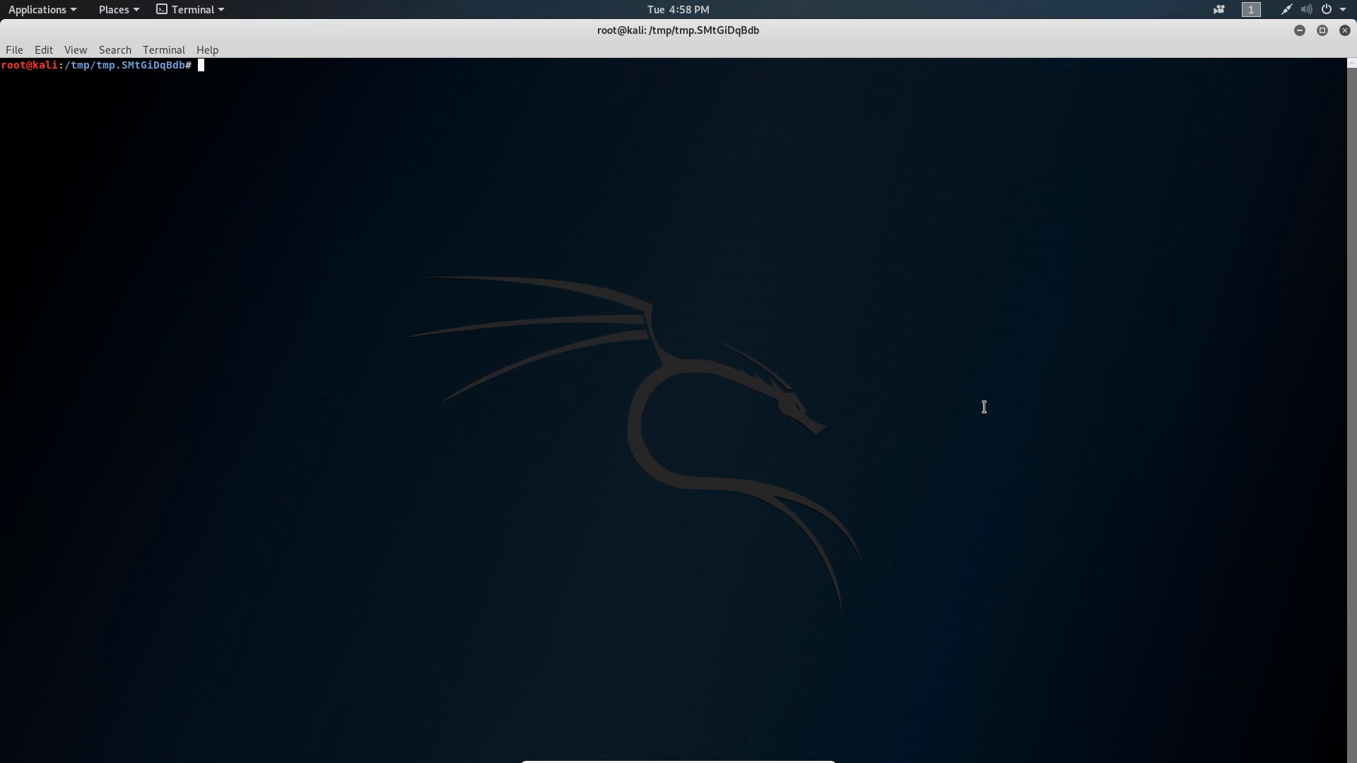
Step: Extract node-latest.tar.gz with tar xzvf, enter node-v12.4.0, and run ./configure
{"action": "type", "text": "tar"}
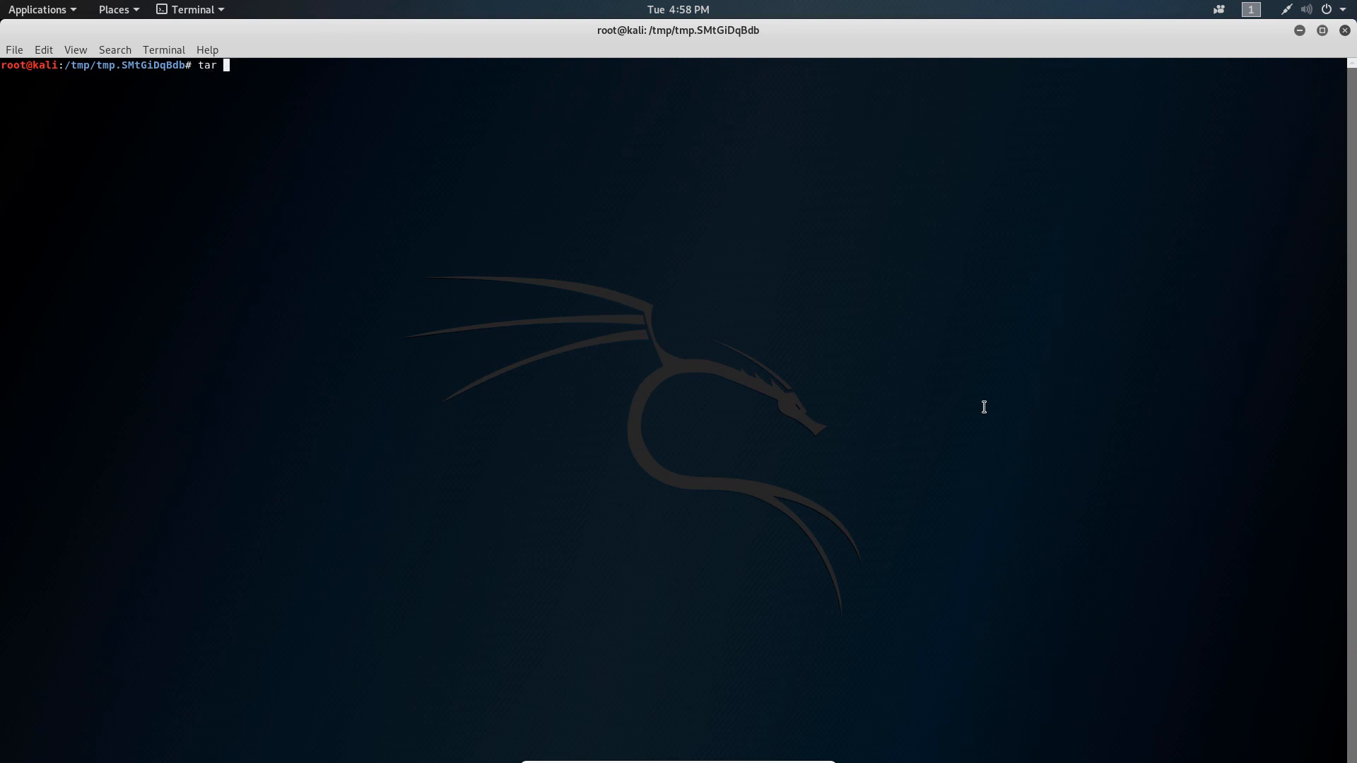
{"action": "type", "text": "xzvf n"}
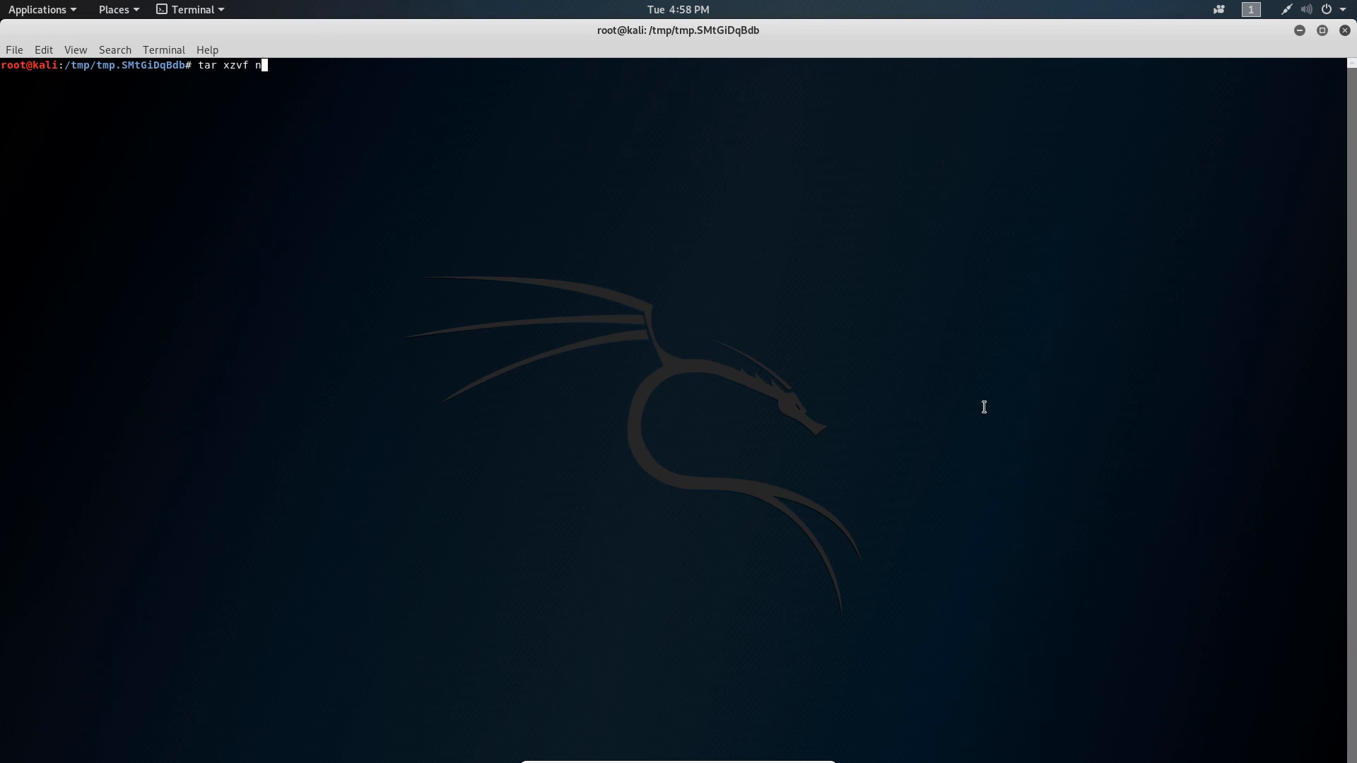
{"action": "type", "text": "ode-latest.tar.gz && cd n"}
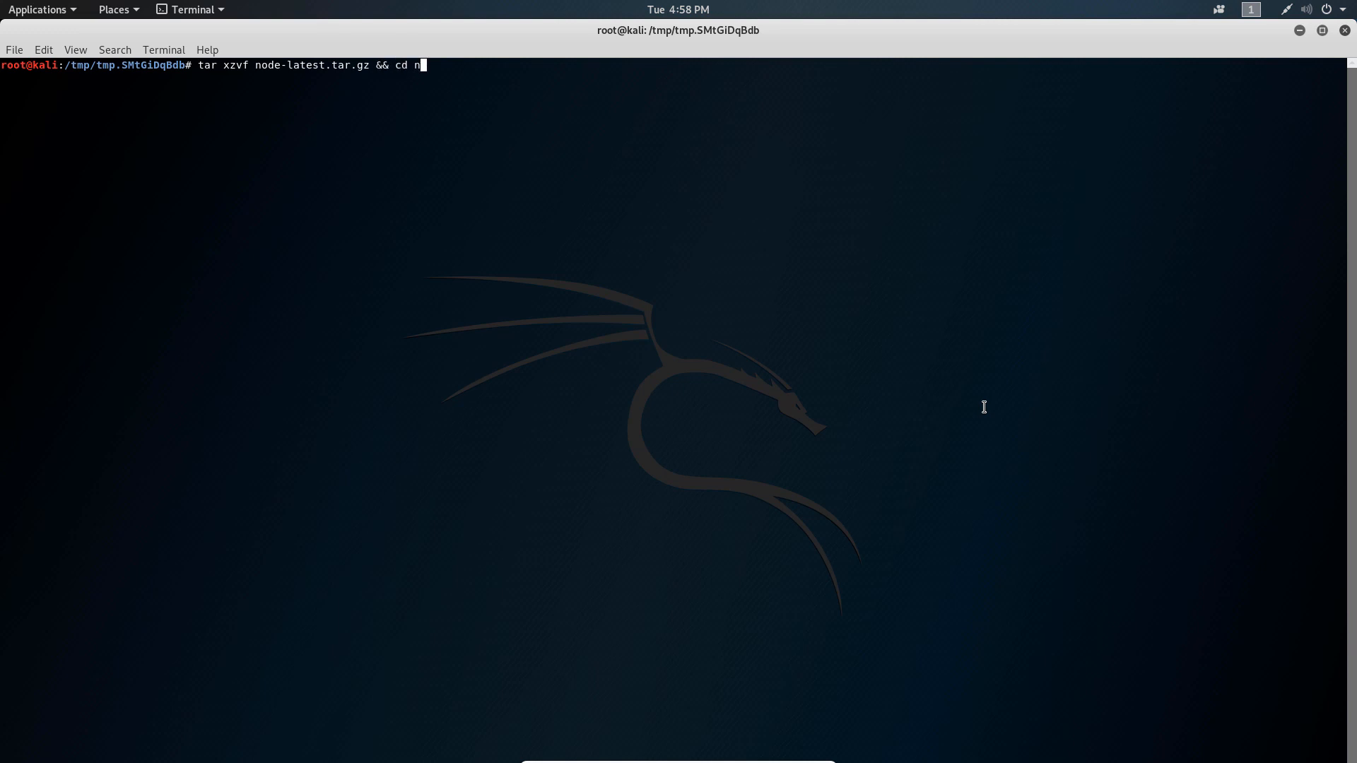
{"action": "type", "text": "ode-v"}
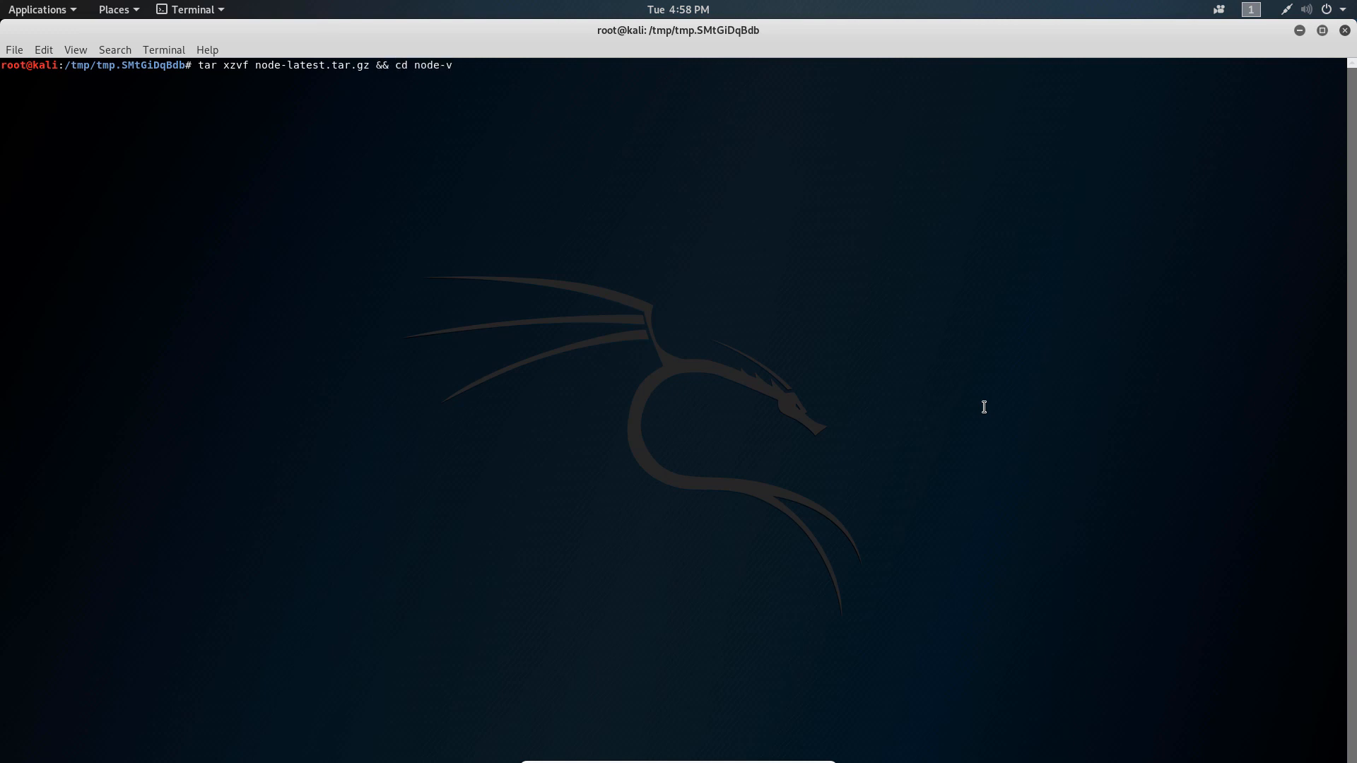
{"action": "type", "text": "dir"}
{"action": "key", "text": "Return"}
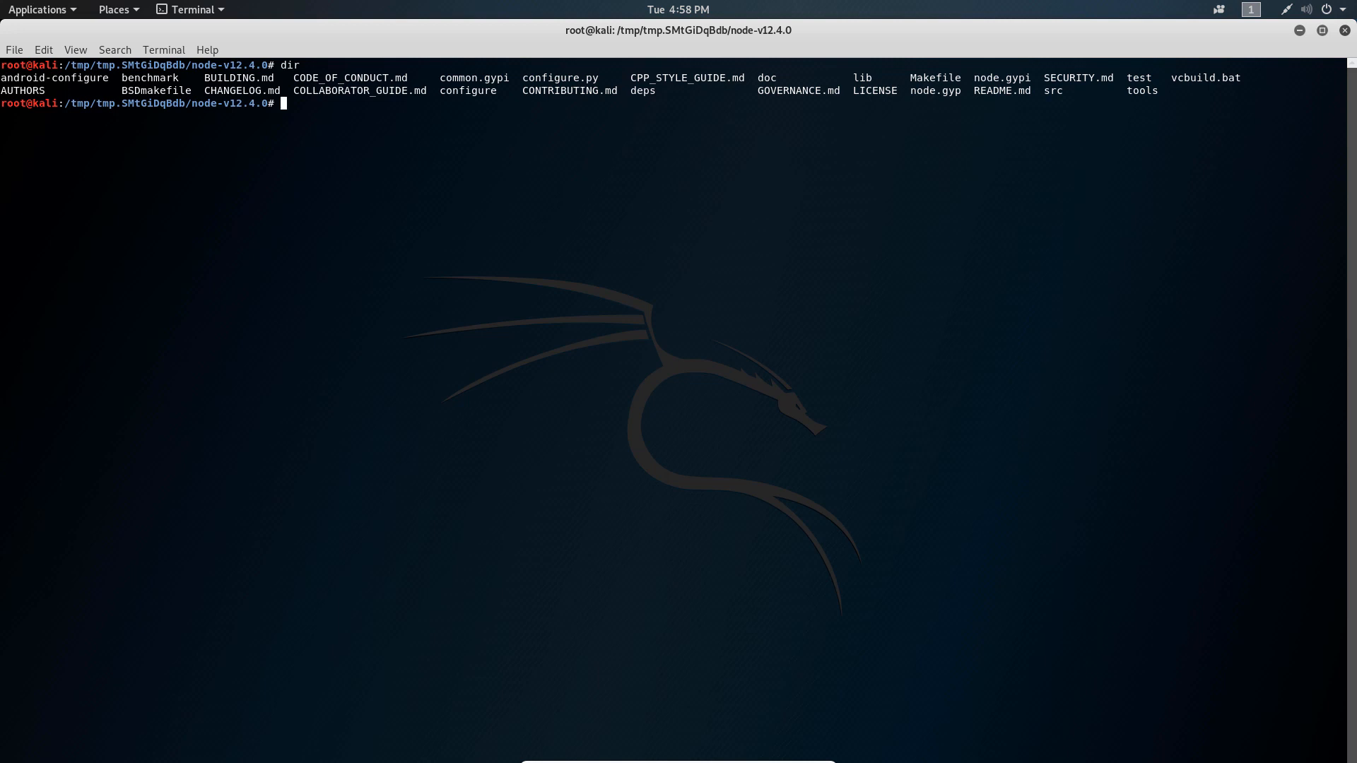
{"action": "mouse_move", "coordinate": [873, 260]}
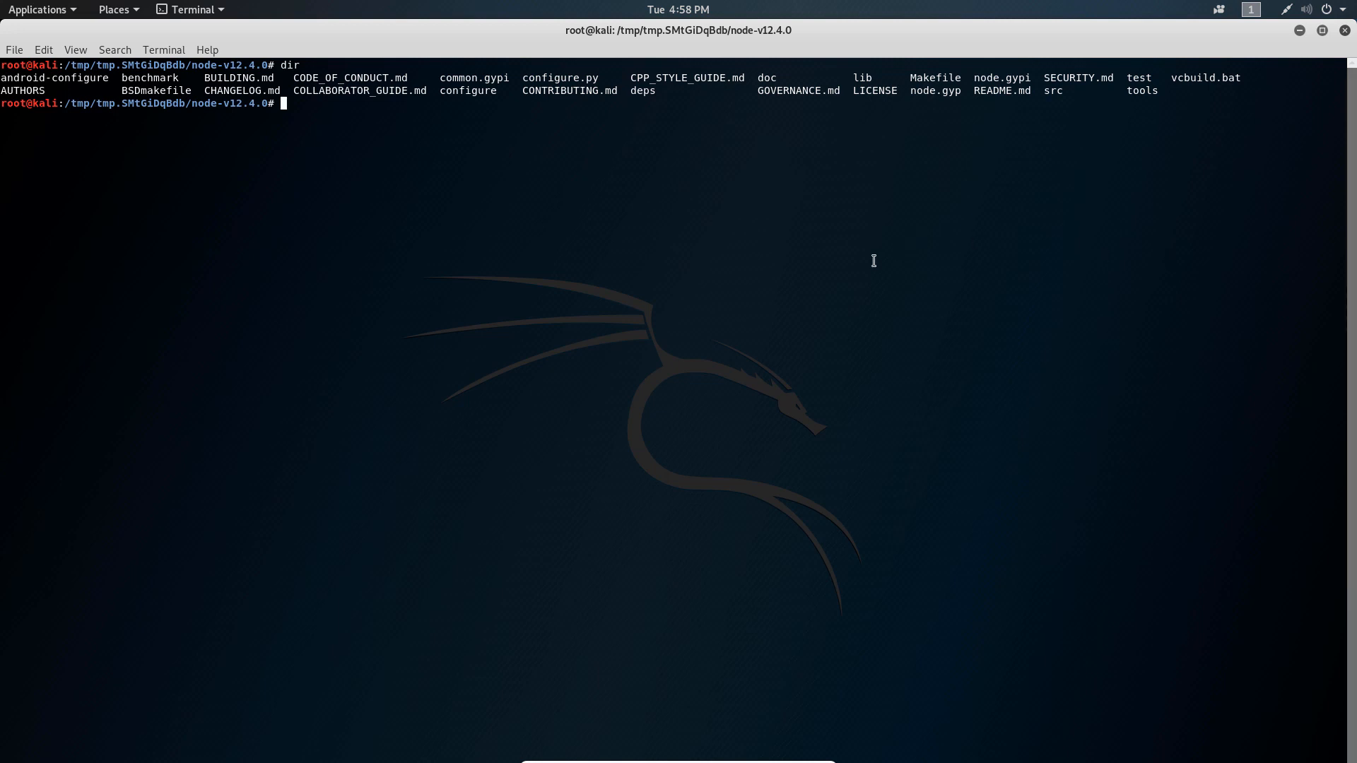
{"action": "type", "text": "./"}
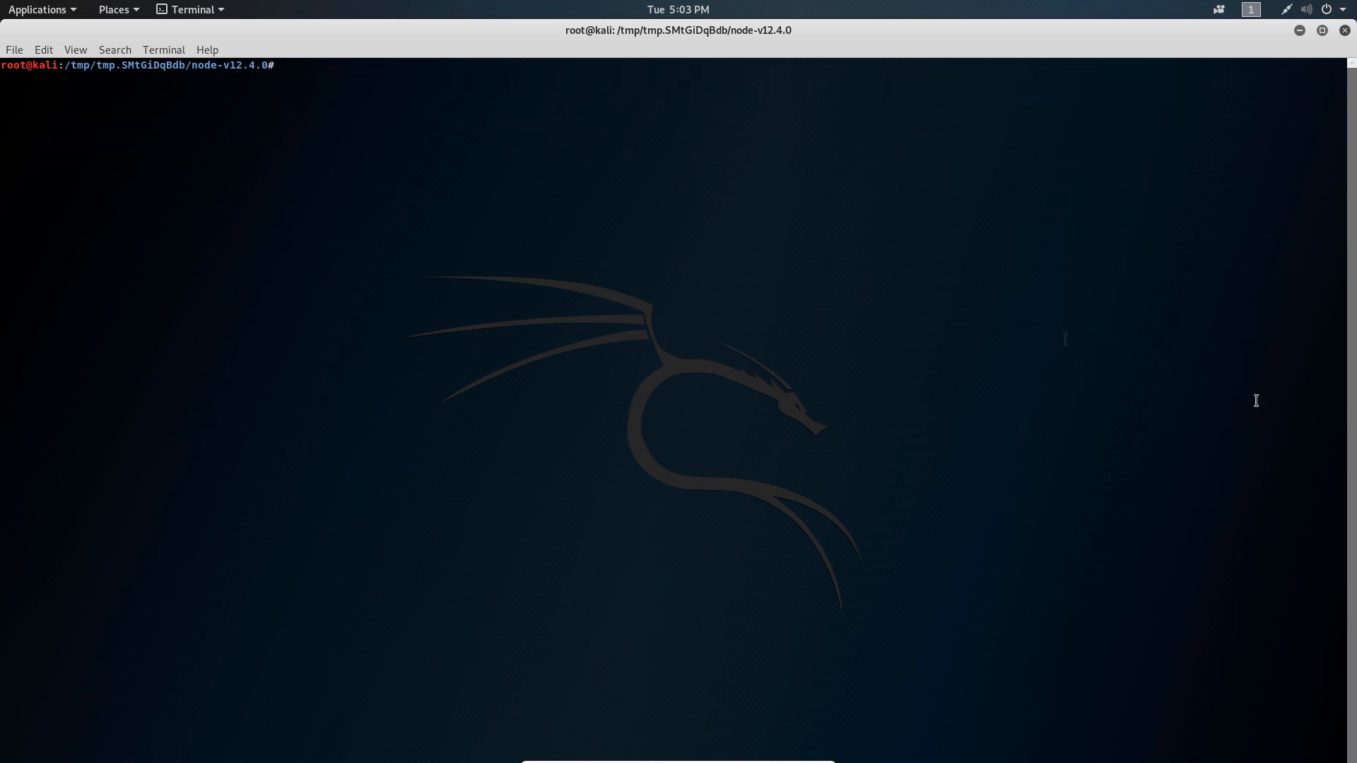
Step: Build node_12.4.0-1_amd64.deb using sudo fakeroot checkinstall -y --install=no with make install
{"action": "type", "text": "sudo fakeroot checkinstall -y --install=no --pkgversion $(echo $(pwd) | sed -n -re's/.+node-v(.+)$/\\1/p') make -j$(($(nproc)+1)) install"}
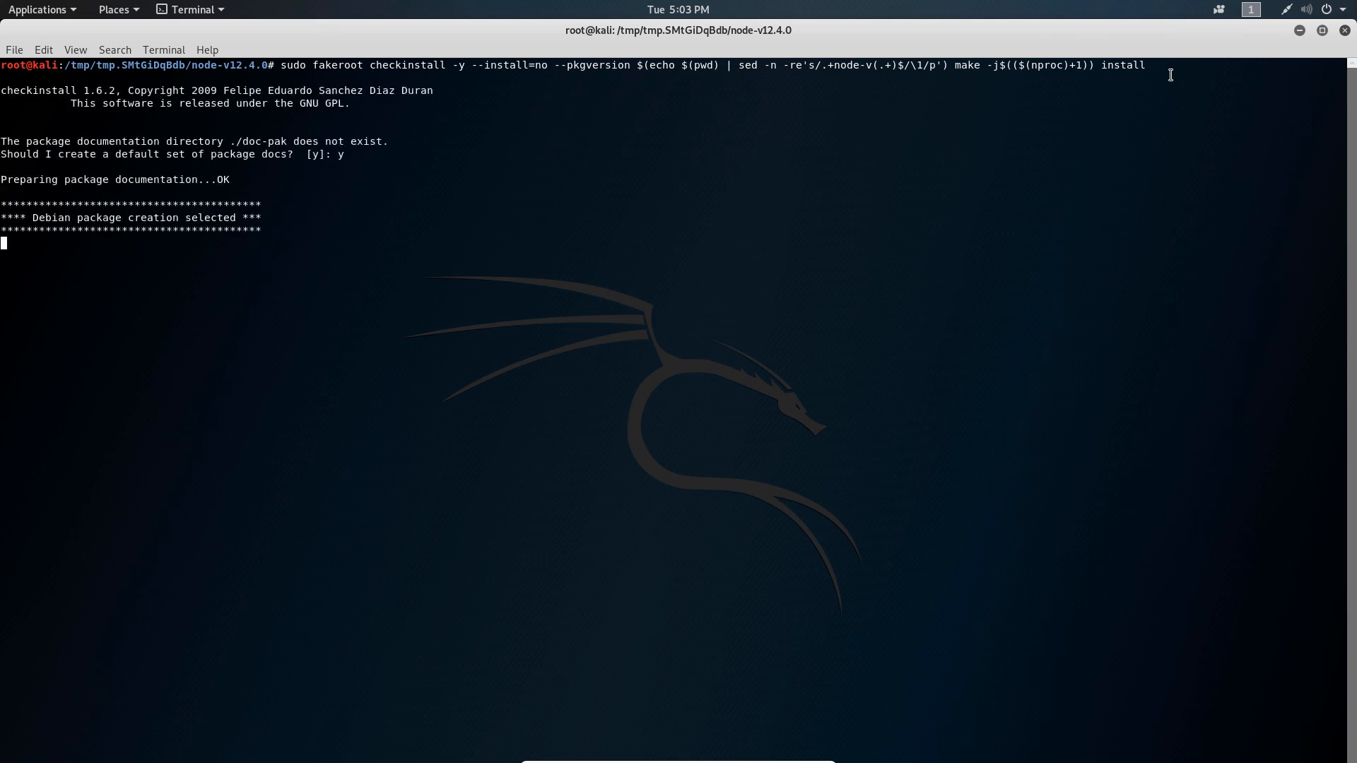
{"action": "key", "text": "Return"}
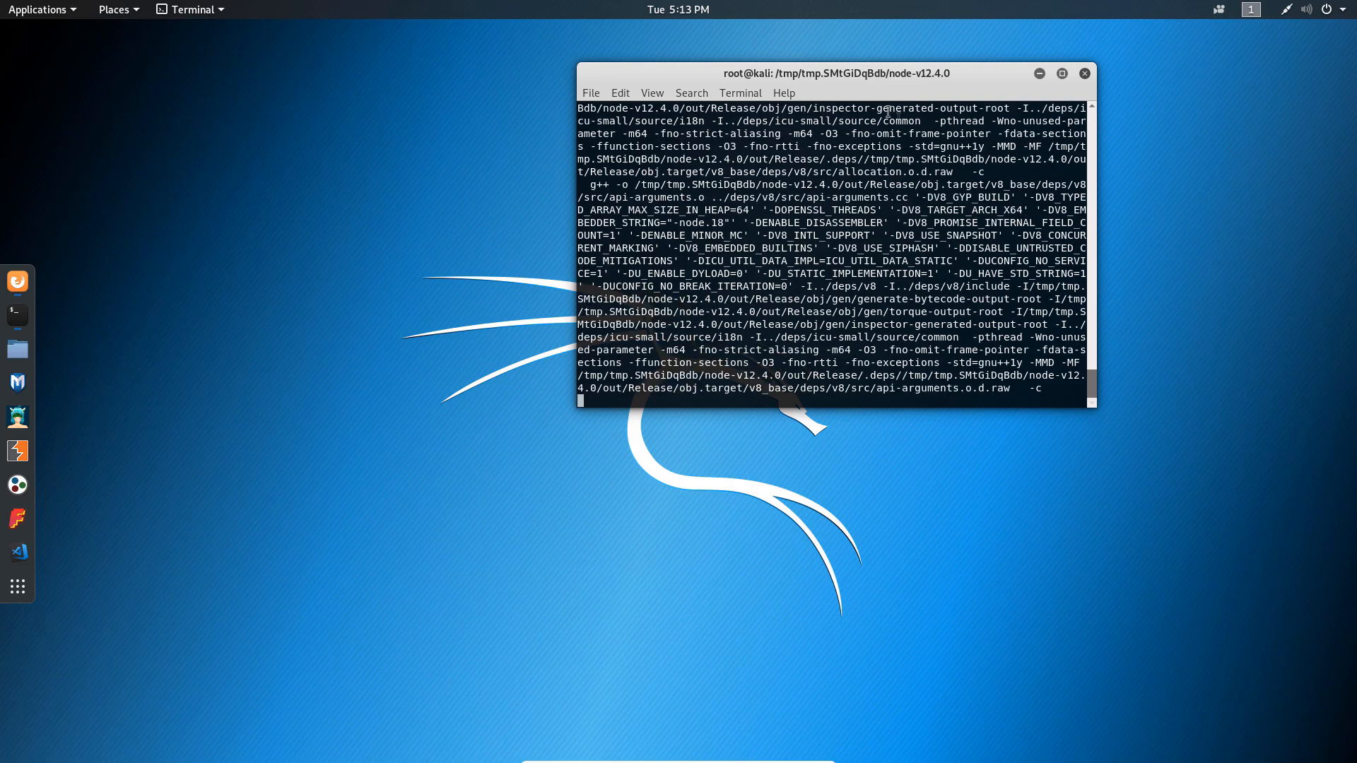
{"action": "left_click_drag", "start_coordinate": [829, 73], "coordinate": [451, 63]}
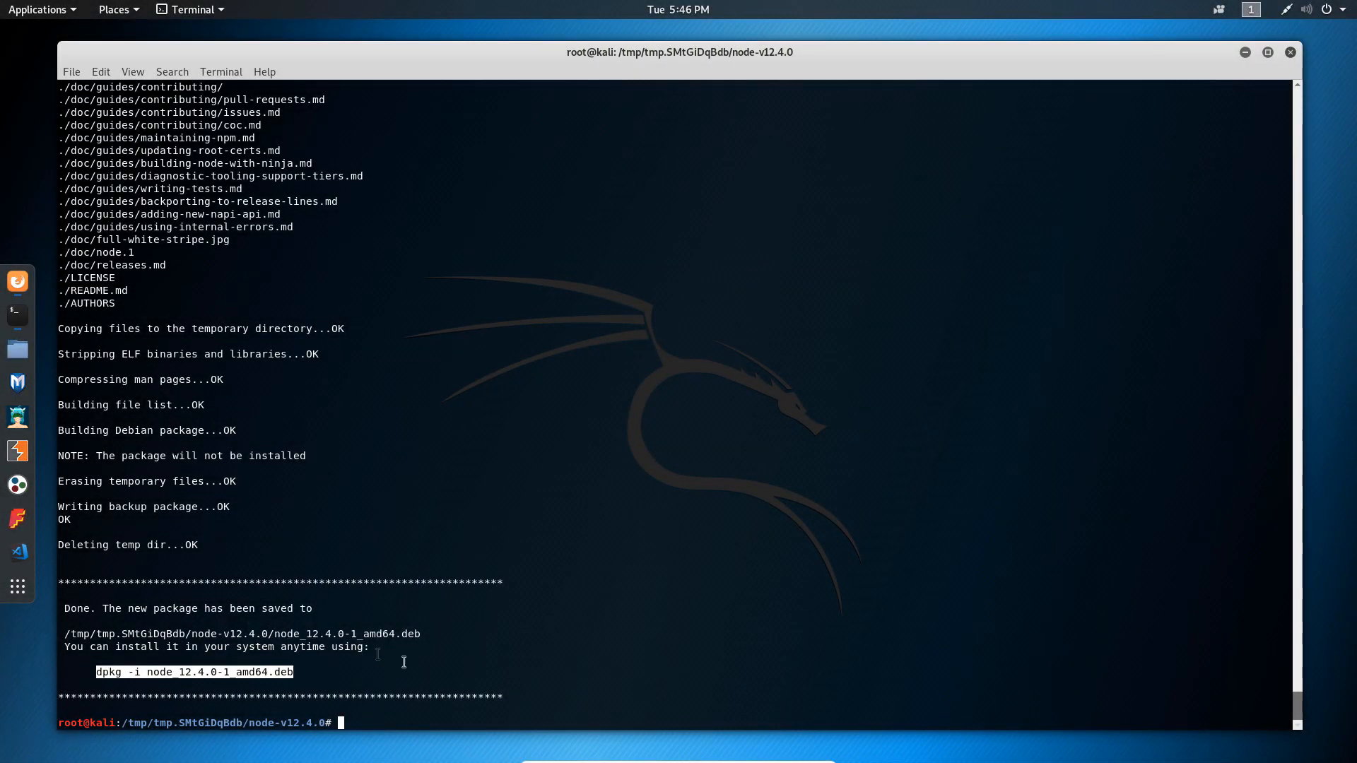
Step: Install node_12.4.0-1_amd64.deb with dpkg -i, then clear the screen
{"action": "type", "text": "dpkg -i n"}
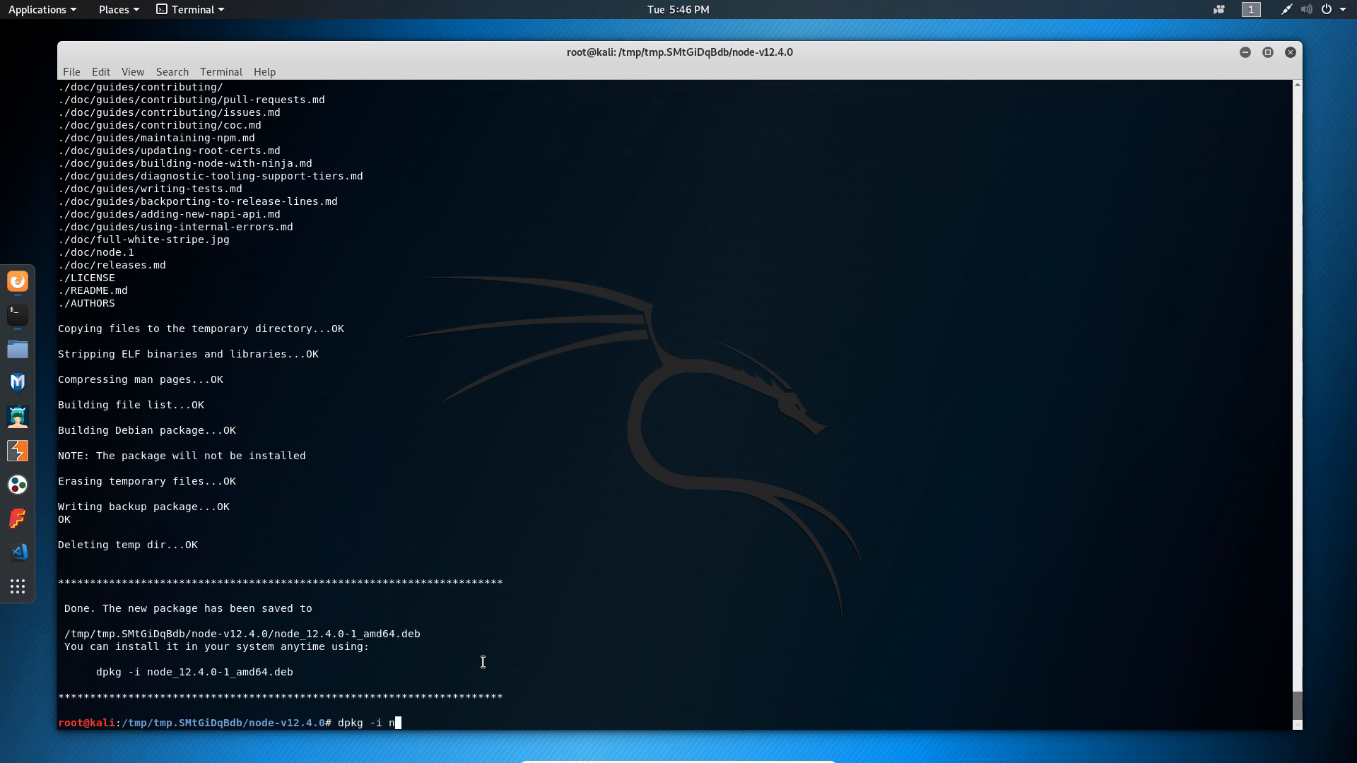
{"action": "type", "text": "ode_12.4.0-1_amd64.deb"}
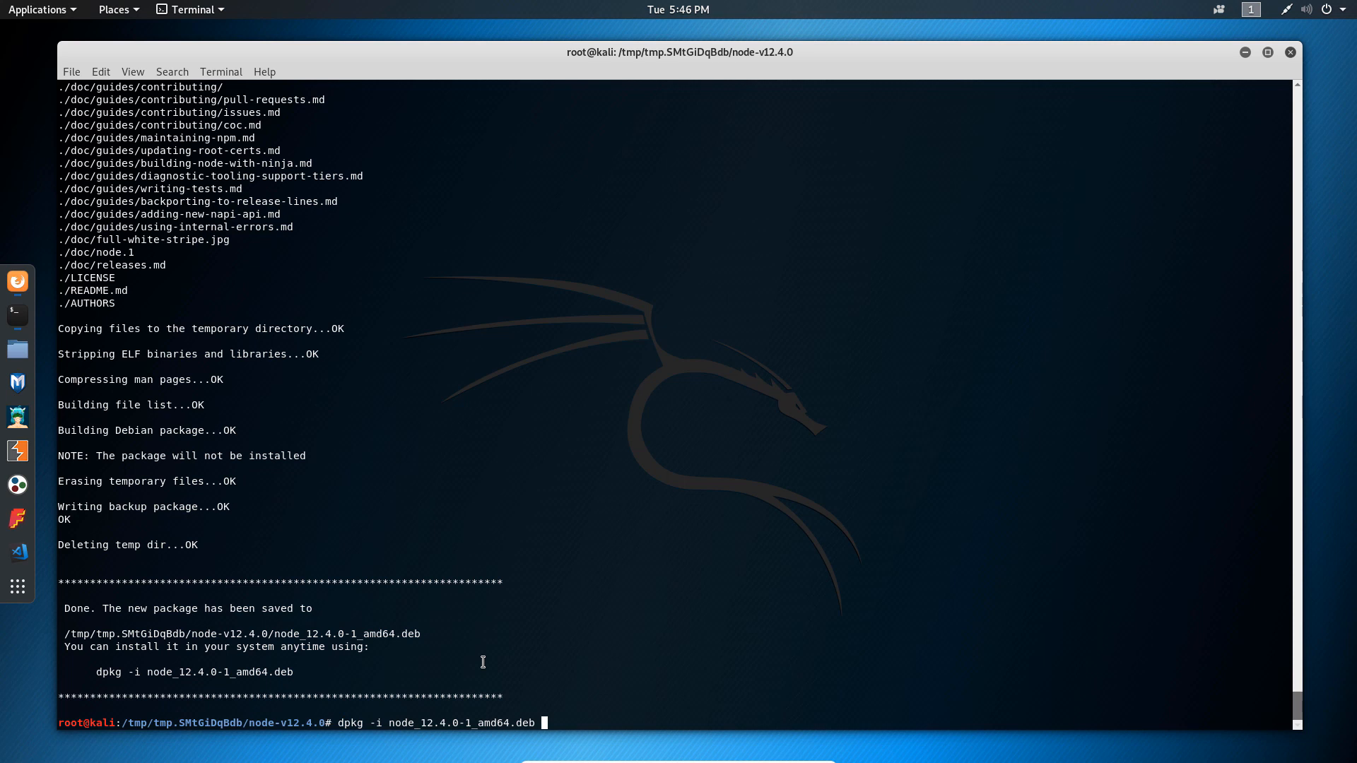
{"action": "key", "text": "Return"}
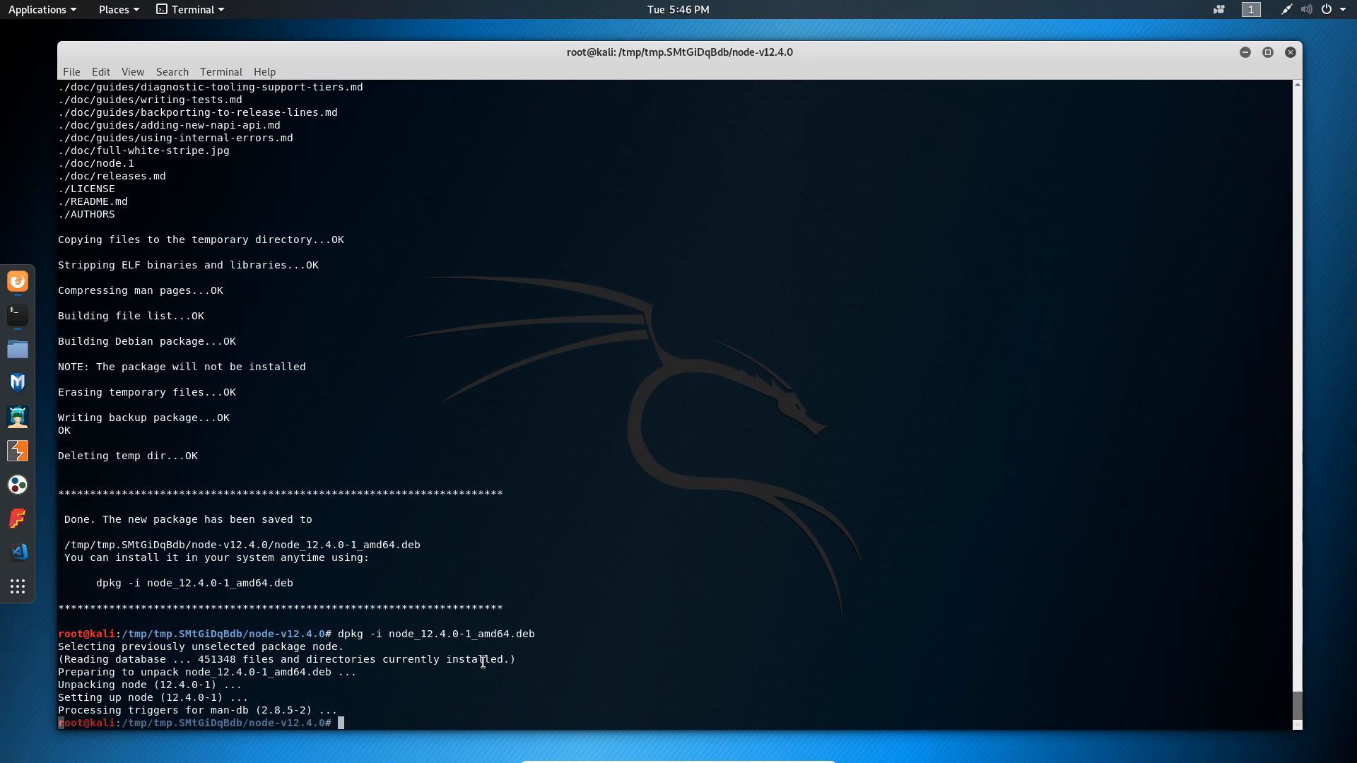
{"action": "type", "text": "clear"}
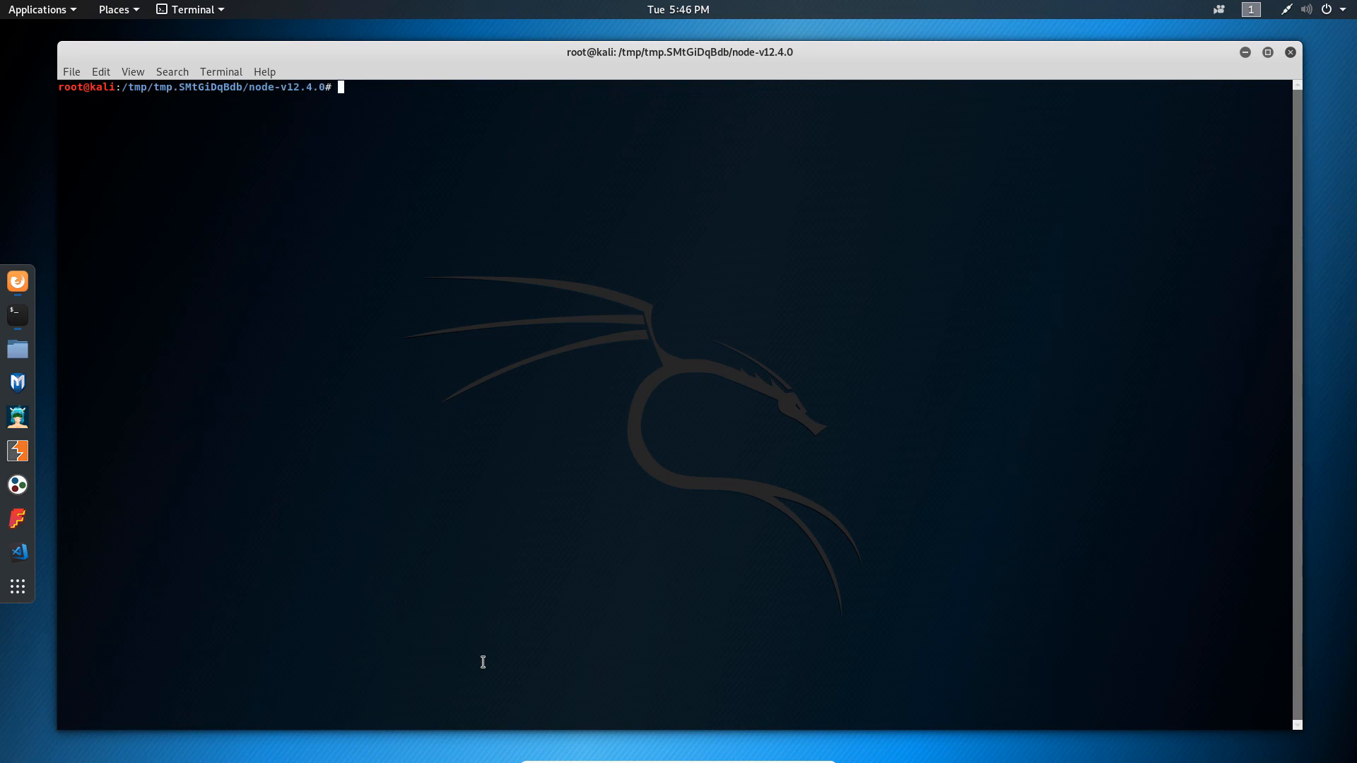
Step: From /root/Desktop, confirm node -v reports v12.4.0 and start checking npm -v
{"action": "type", "text": "cd /root/Desktop/"}
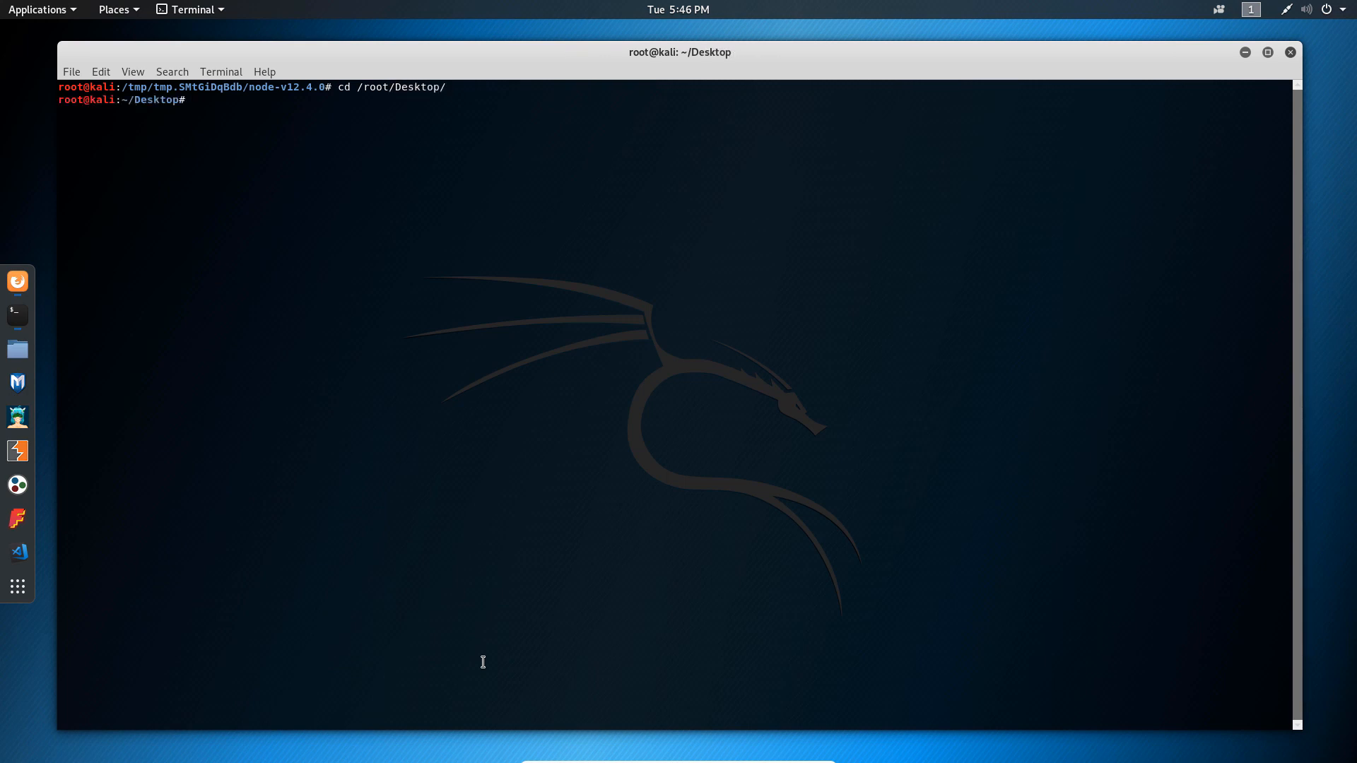
{"action": "type", "text": "no"}
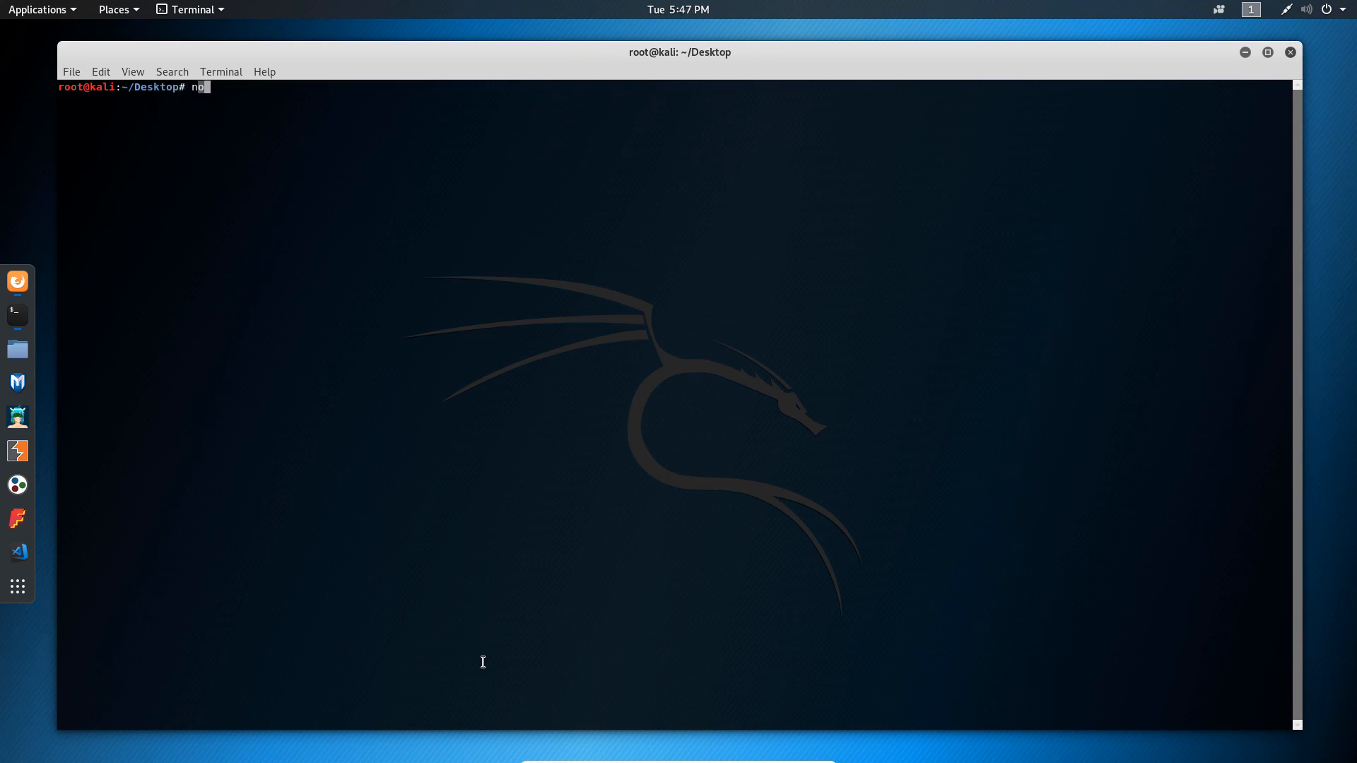
{"action": "key", "text": "Return"}
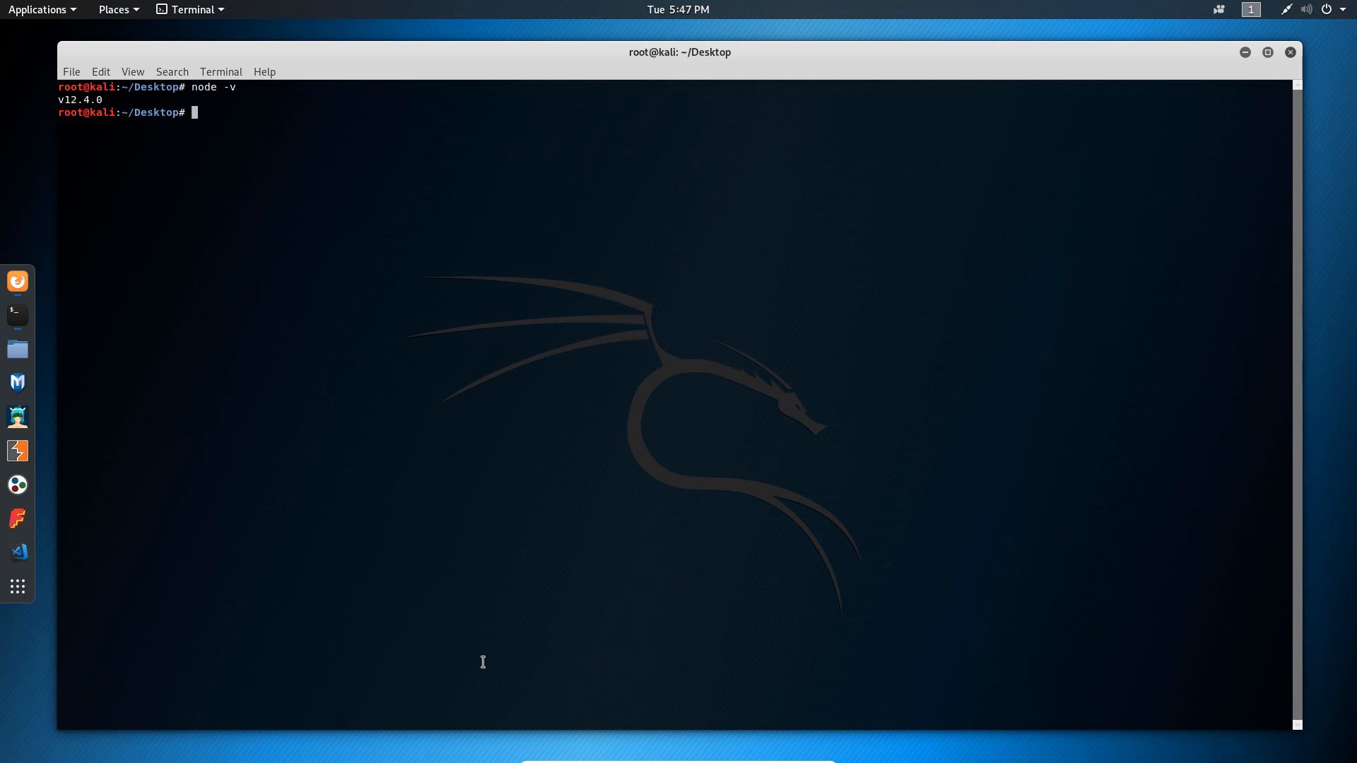
{"action": "double_click", "coordinate": [78, 100]}
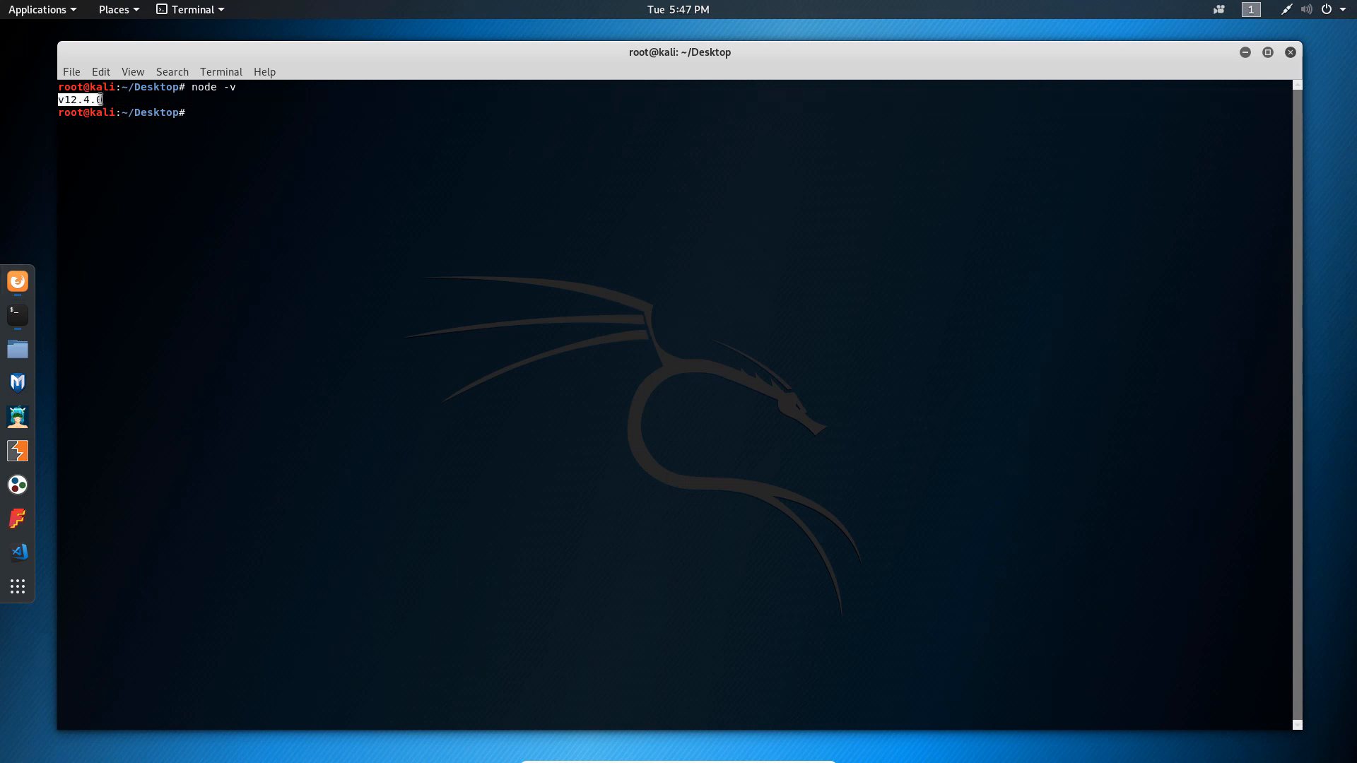
{"action": "type", "text": "npm -v"}
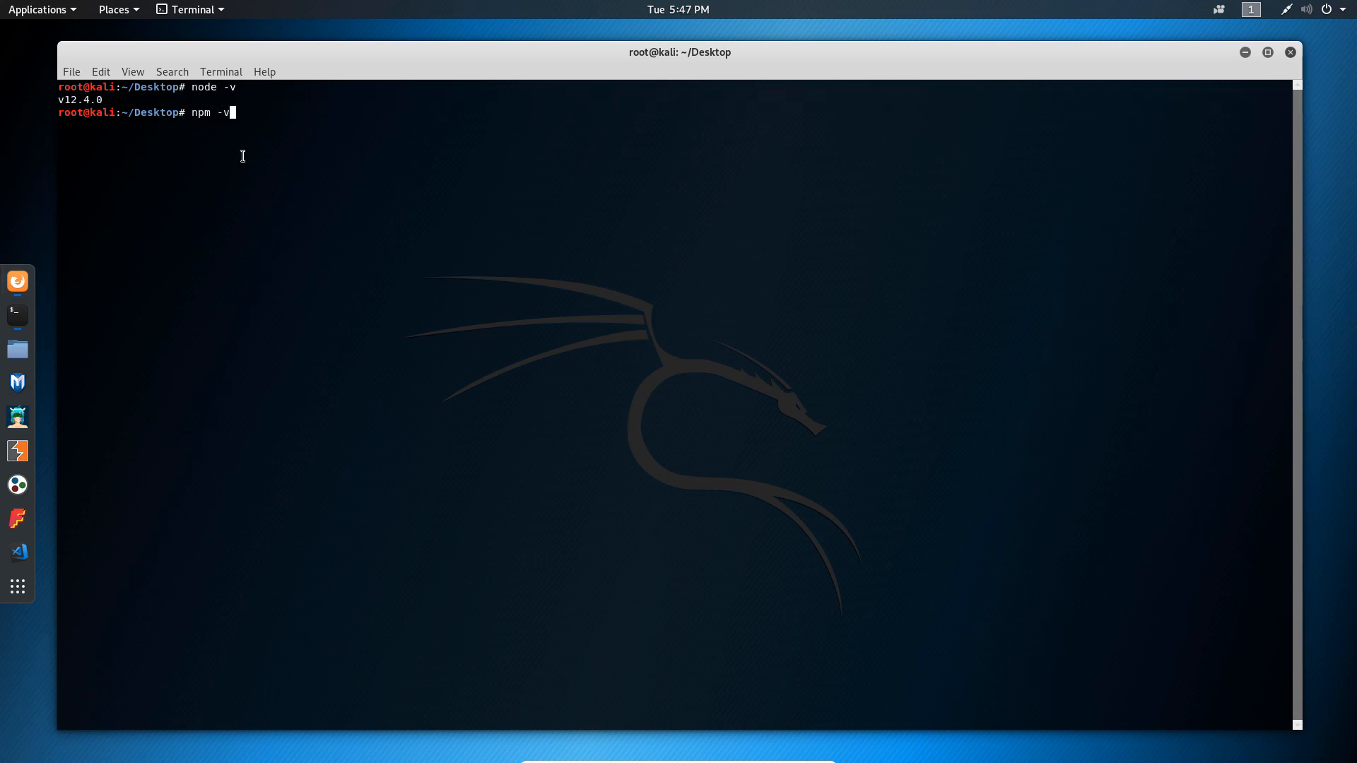